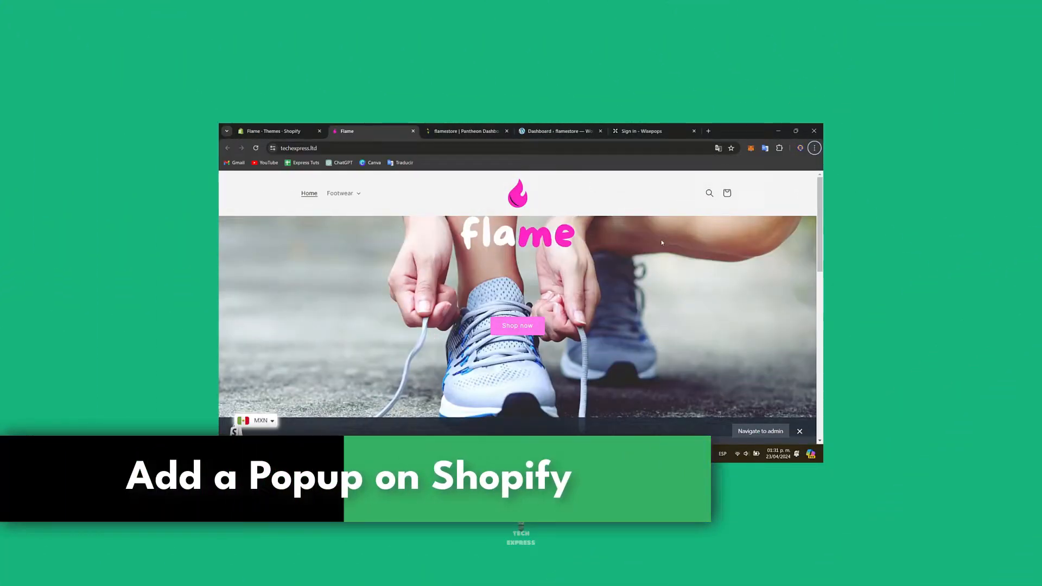
# Step: Switch to the Flame Themes admin tab and scroll through the Themes page
pyautogui.scroll(-3)
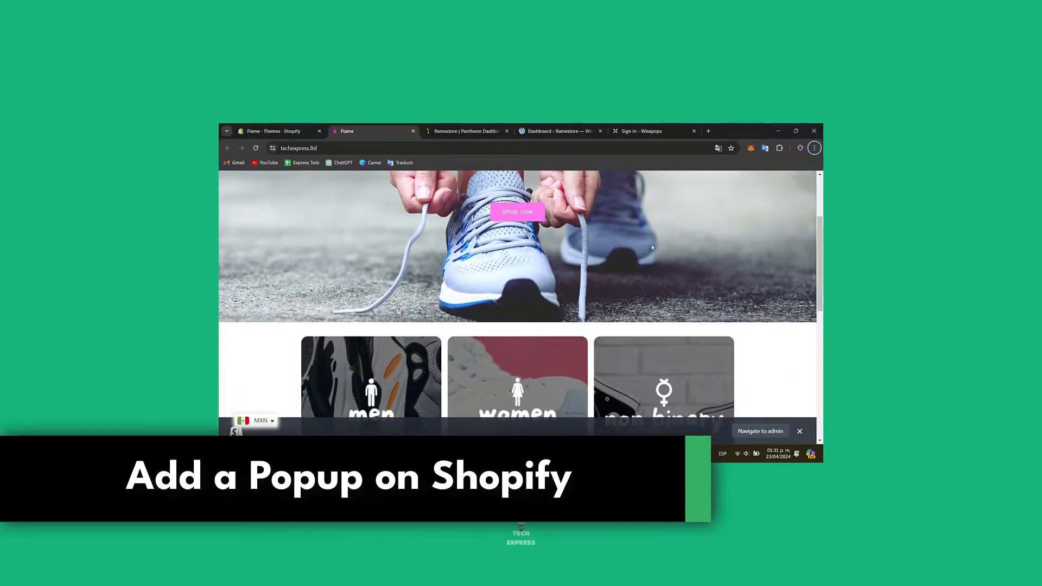
pyautogui.scroll(-3)
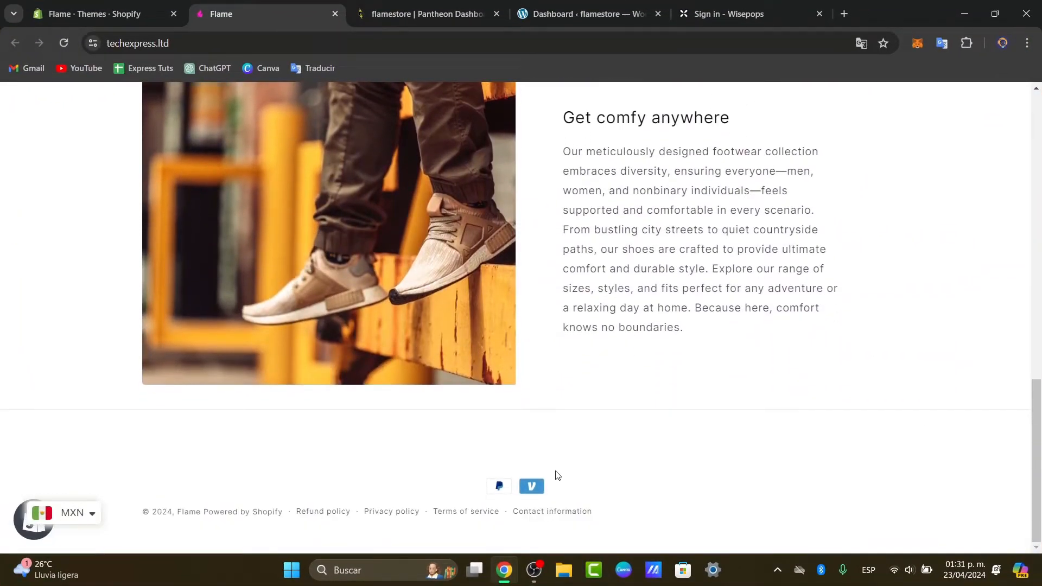
pyautogui.scroll(3)
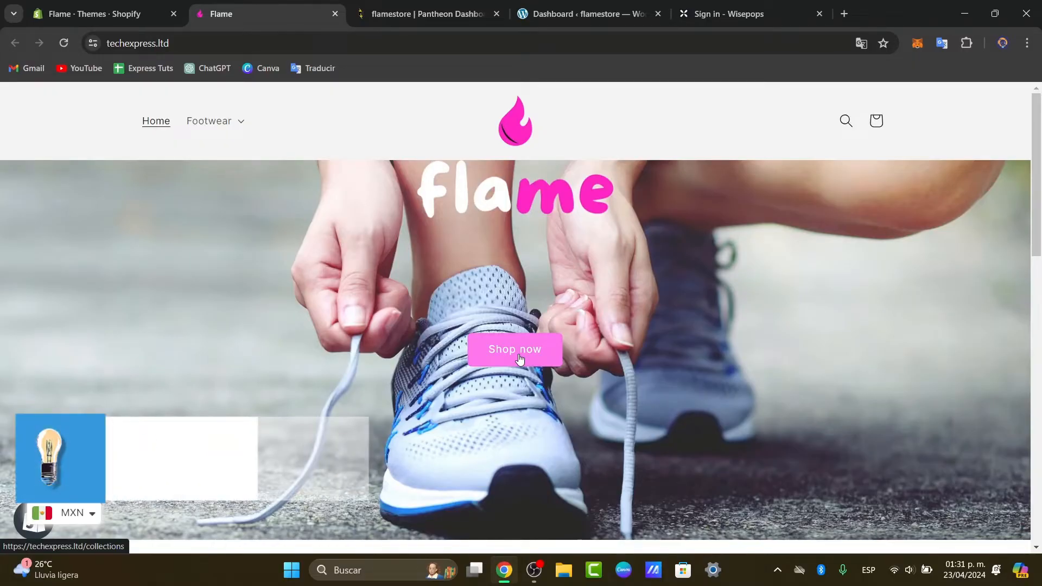
pyautogui.click(100, 13)
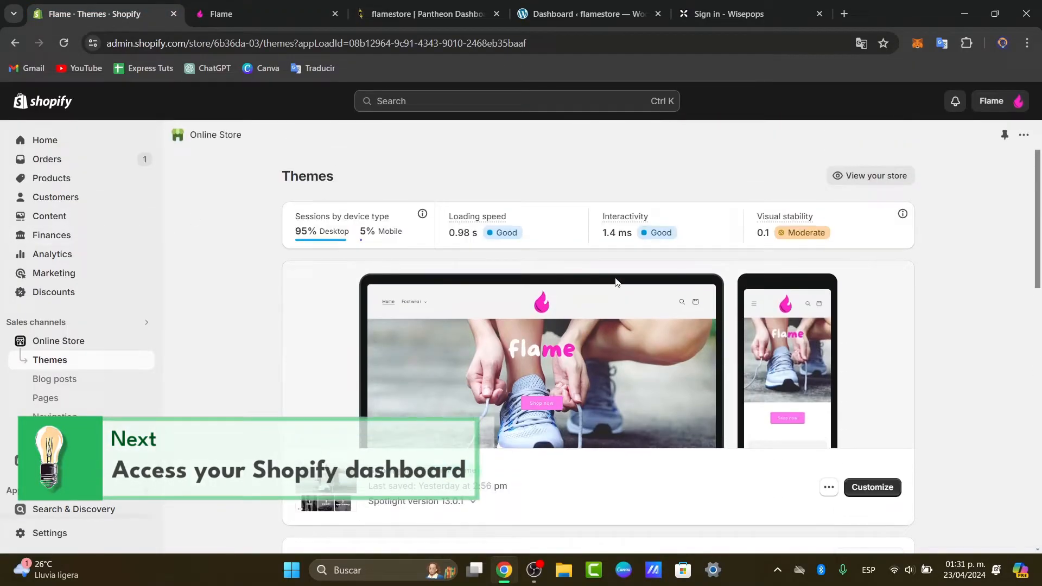
pyautogui.scroll(-3)
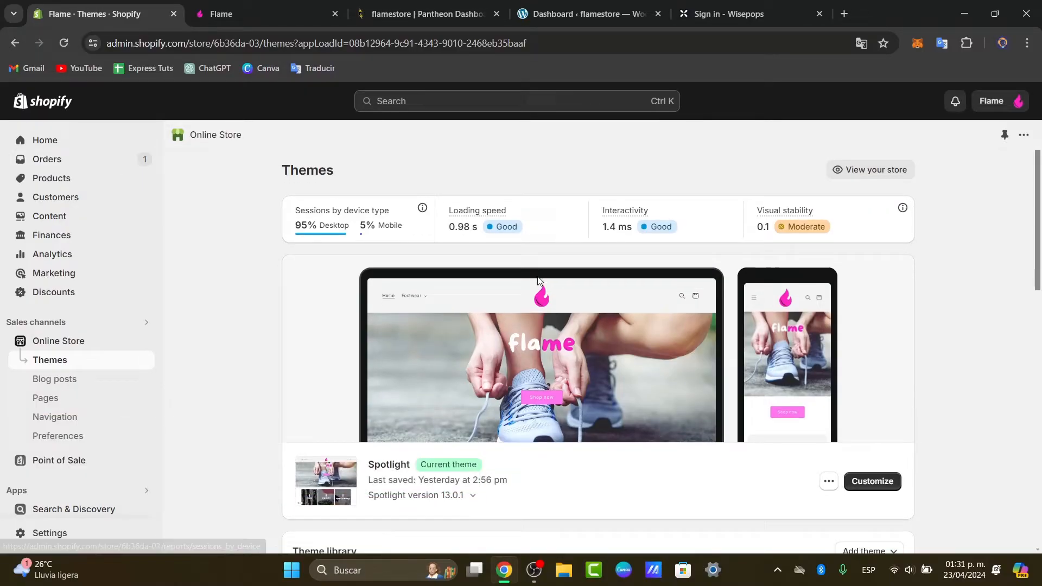
pyautogui.scroll(-3)
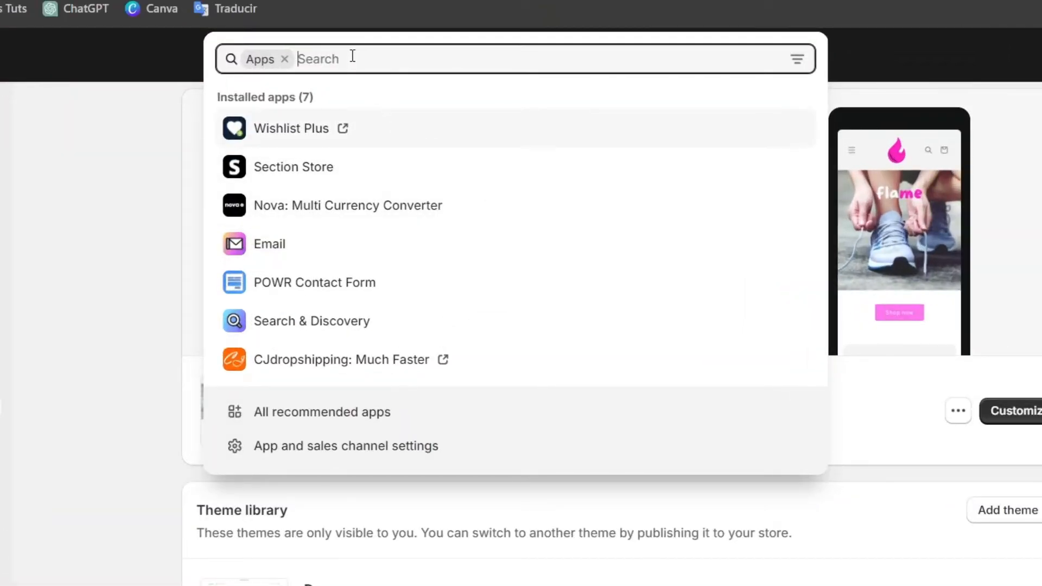
pyautogui.moveTo(249, 91)
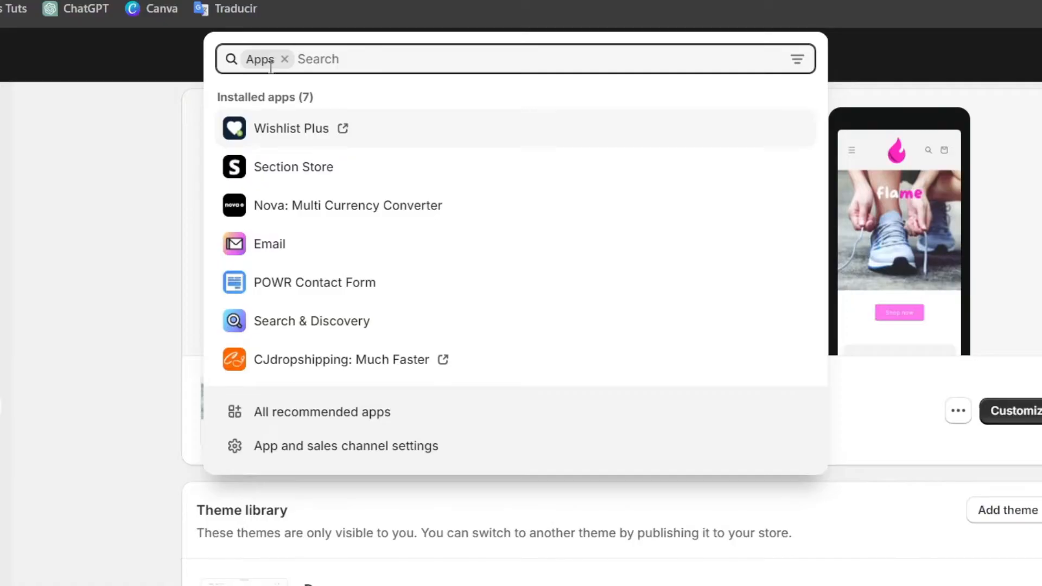
# Step: Search installed apps for 'pop' and hand the search off to the Shopify App Store
pyautogui.write('popup')
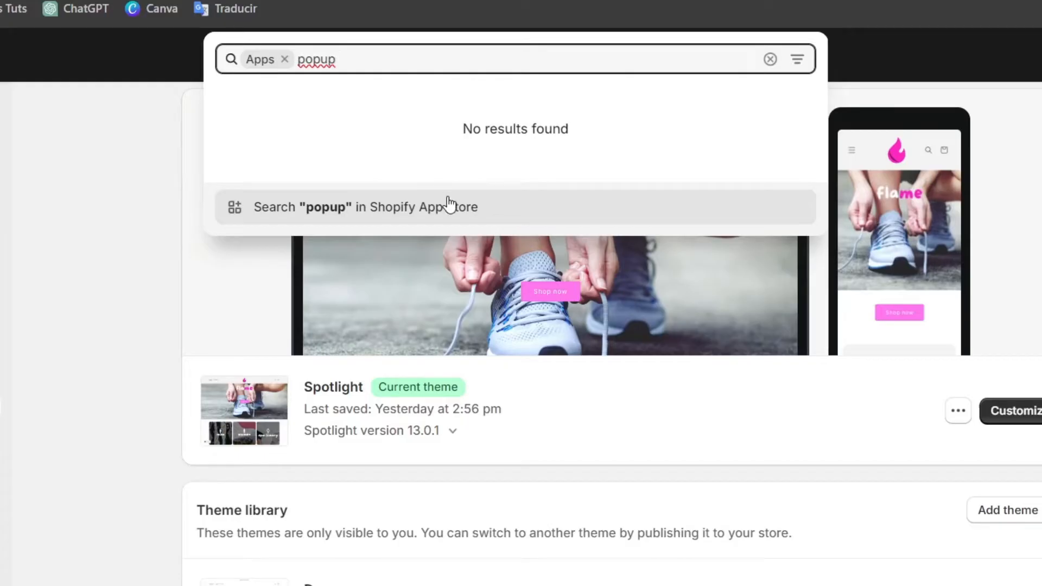
pyautogui.click(363, 206)
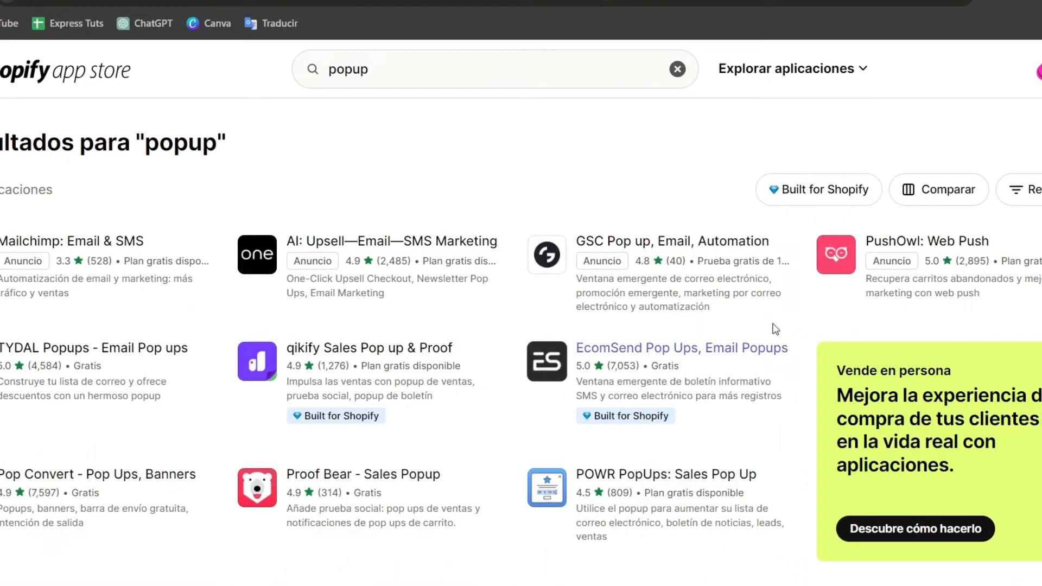
pyautogui.moveTo(718, 369)
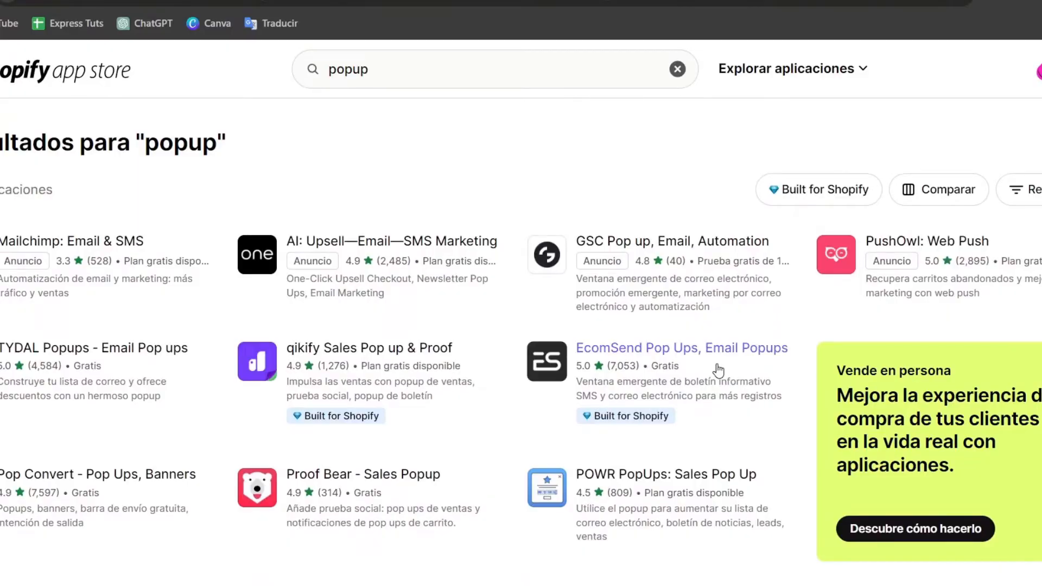
pyautogui.moveTo(411, 63)
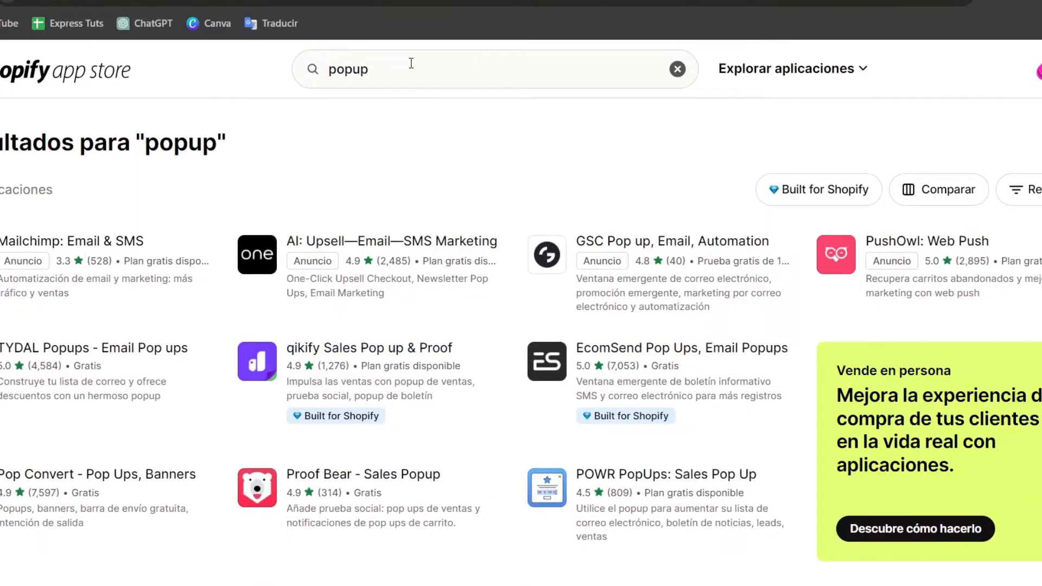
# Step: Pick qikify Sales Pop up & Proof from the App Store 'popup' results
pyautogui.click(368, 348)
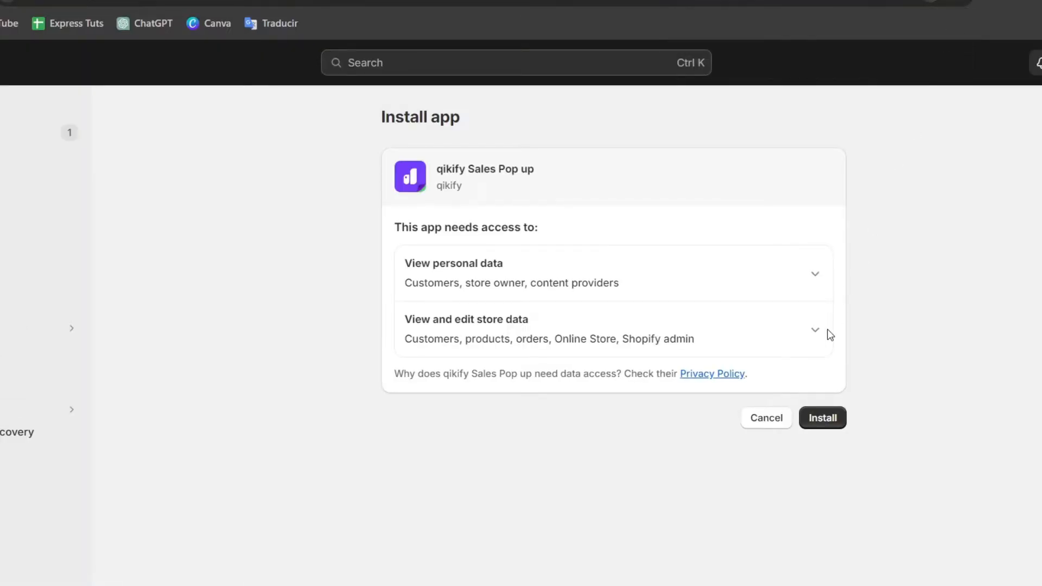
# Step: Confirm installing qikify Sales Pop up from its permissions page
pyautogui.click(822, 418)
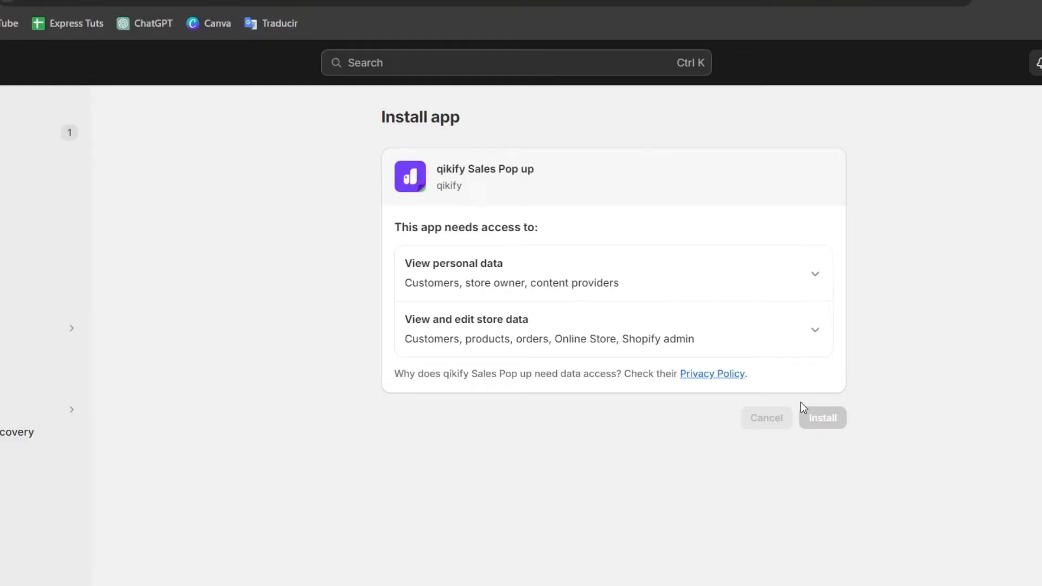
pyautogui.click(822, 418)
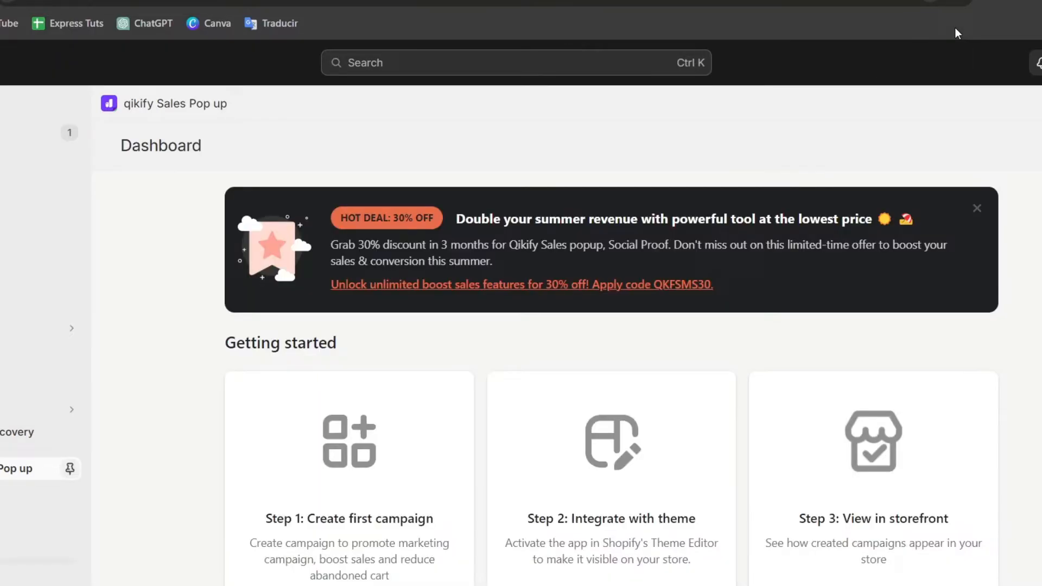
pyautogui.moveTo(742, 339)
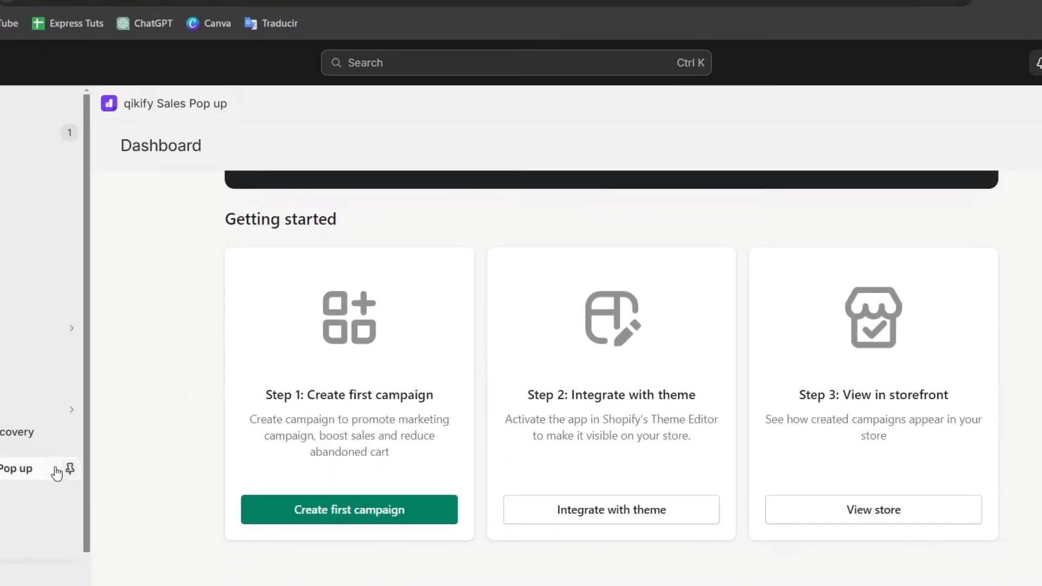
# Step: Open the Campaigns page listing Sales pop, Visitor Count and Sold Count templates
pyautogui.click(70, 469)
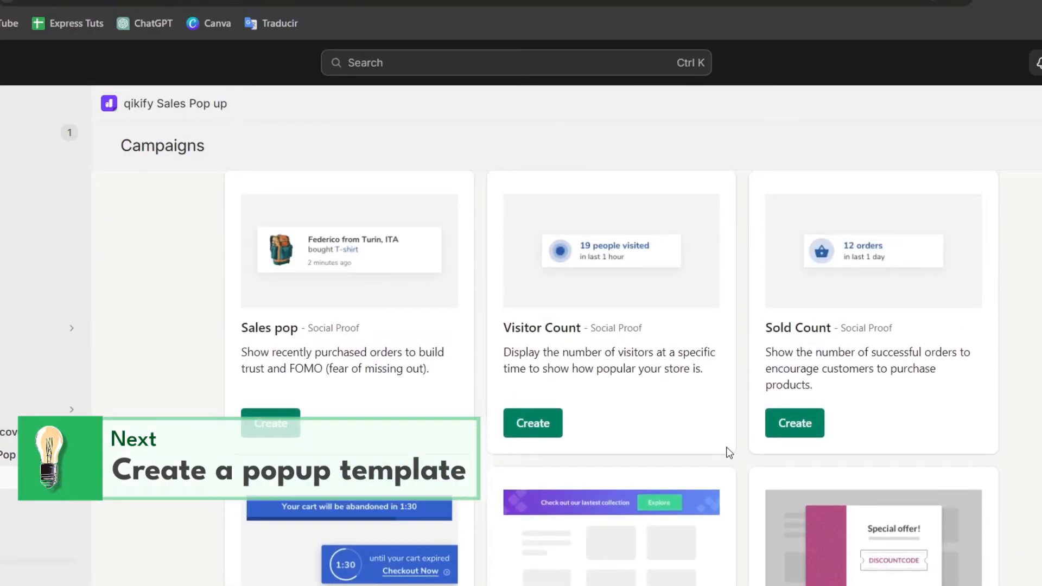
# Step: Manage the empty Popup campaigns card and start a new popup campaign
pyautogui.scroll(-3)
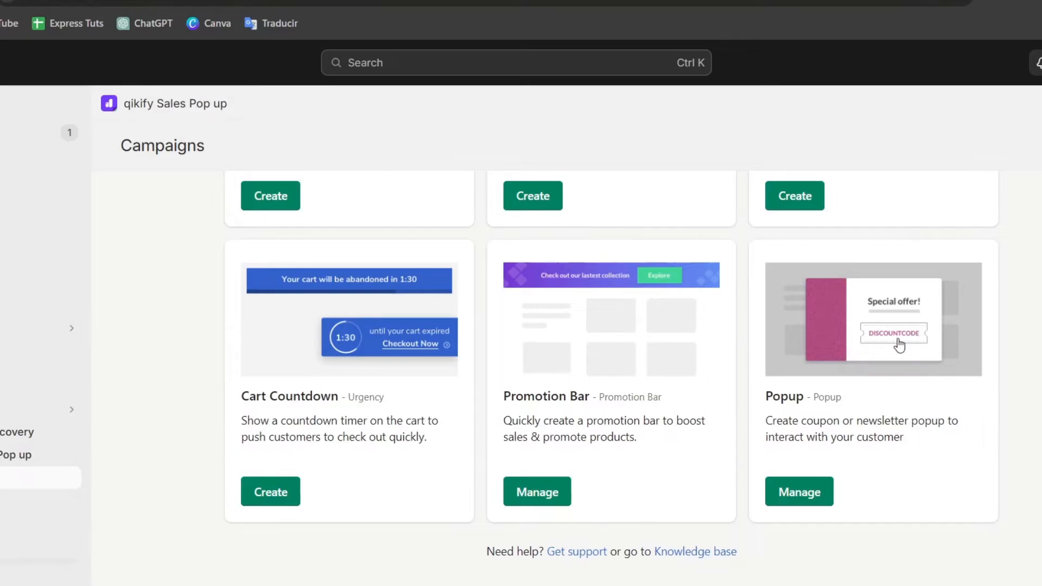
pyautogui.moveTo(811, 465)
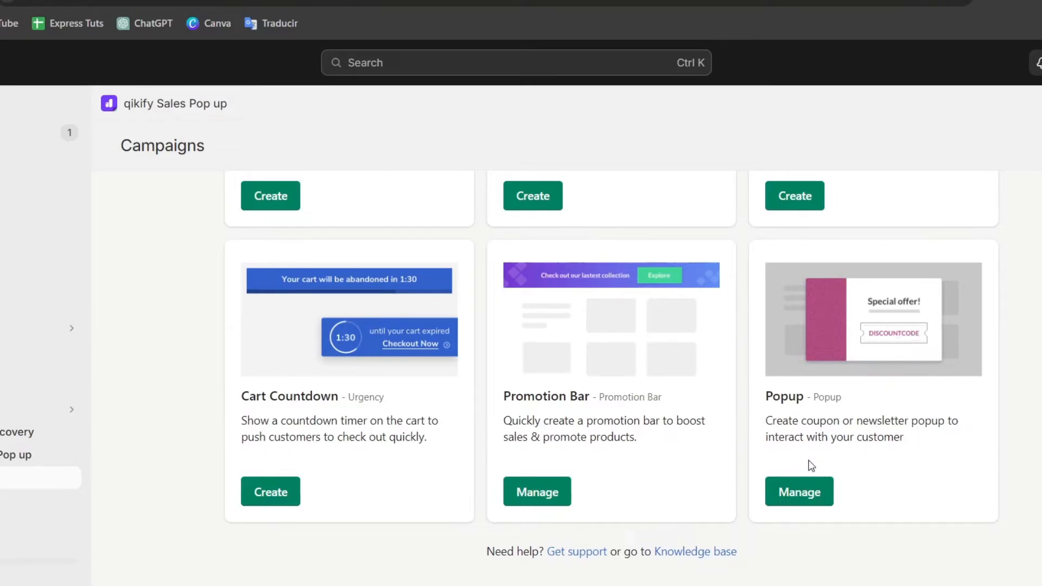
pyautogui.click(798, 491)
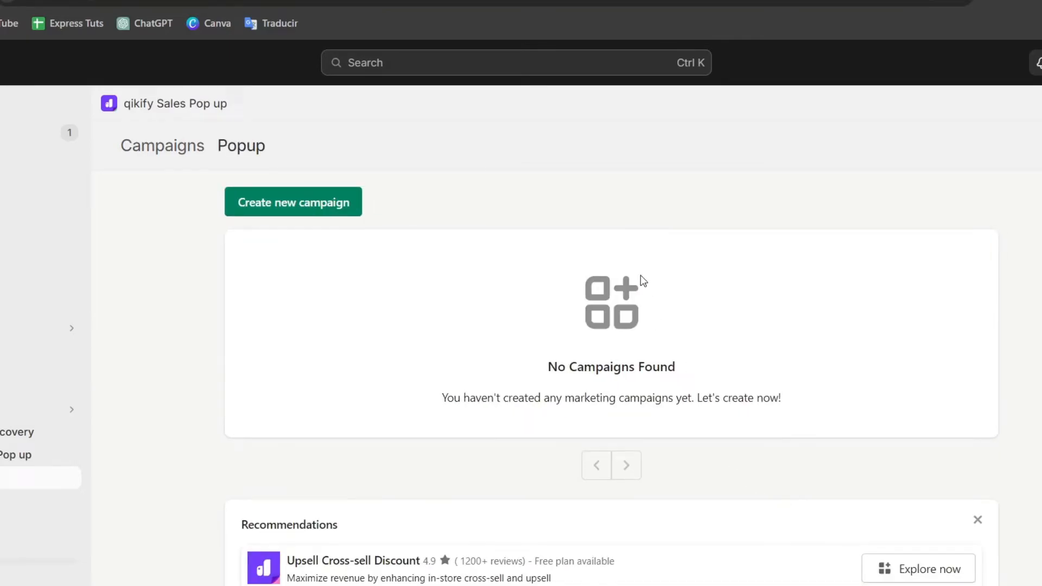
pyautogui.scroll(-3)
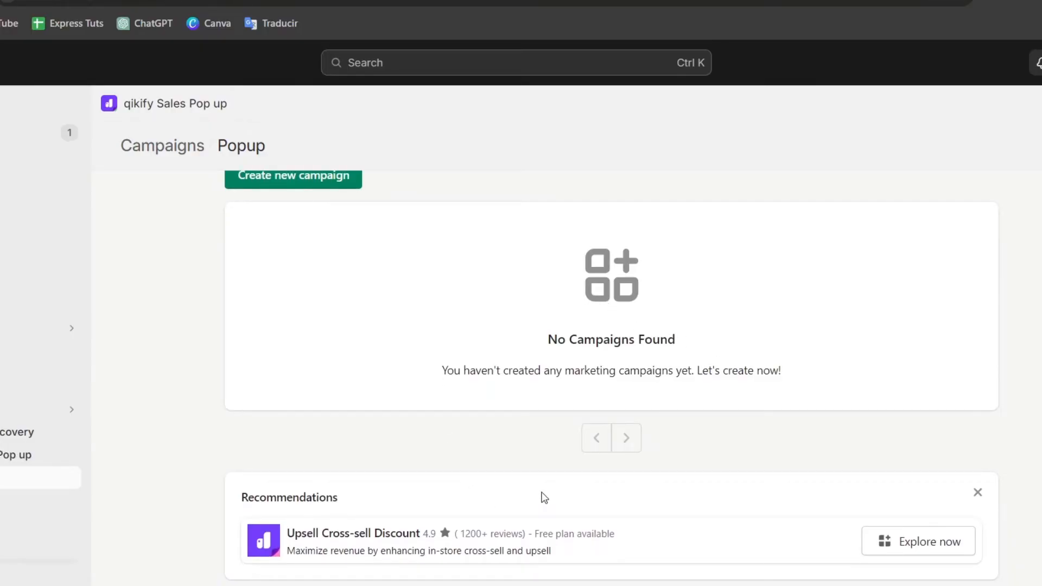
pyautogui.click(294, 175)
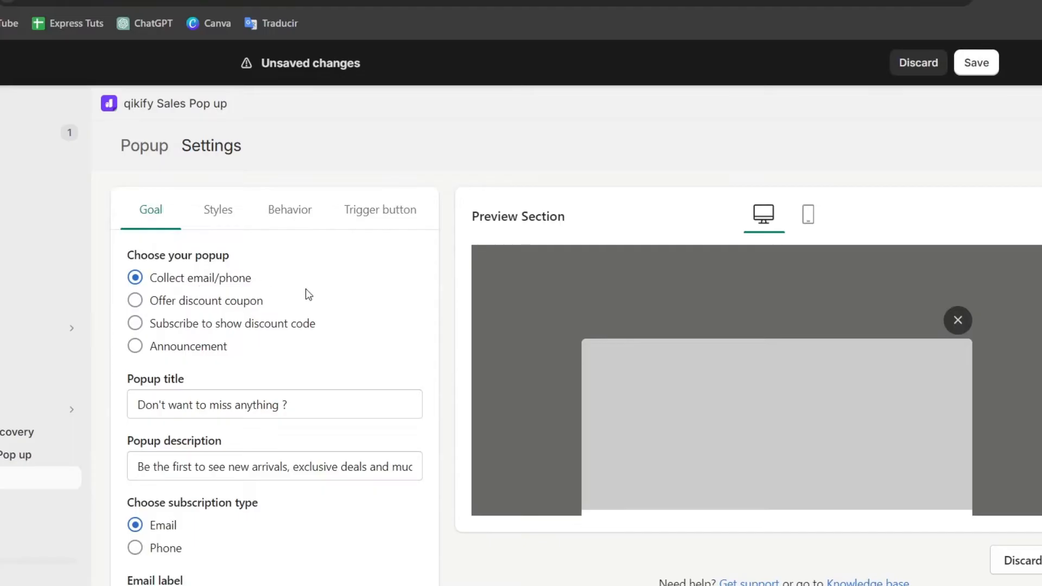
# Step: Choose the discount coupon goal, titled 'Our first anniversary is here!' with 'Get discount'
pyautogui.scroll(-3)
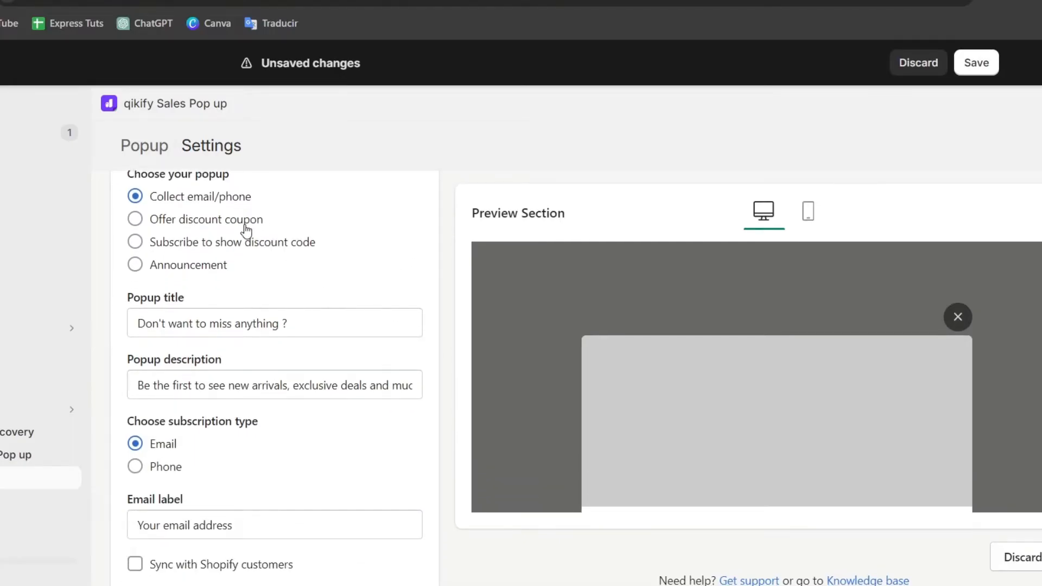
pyautogui.click(135, 219)
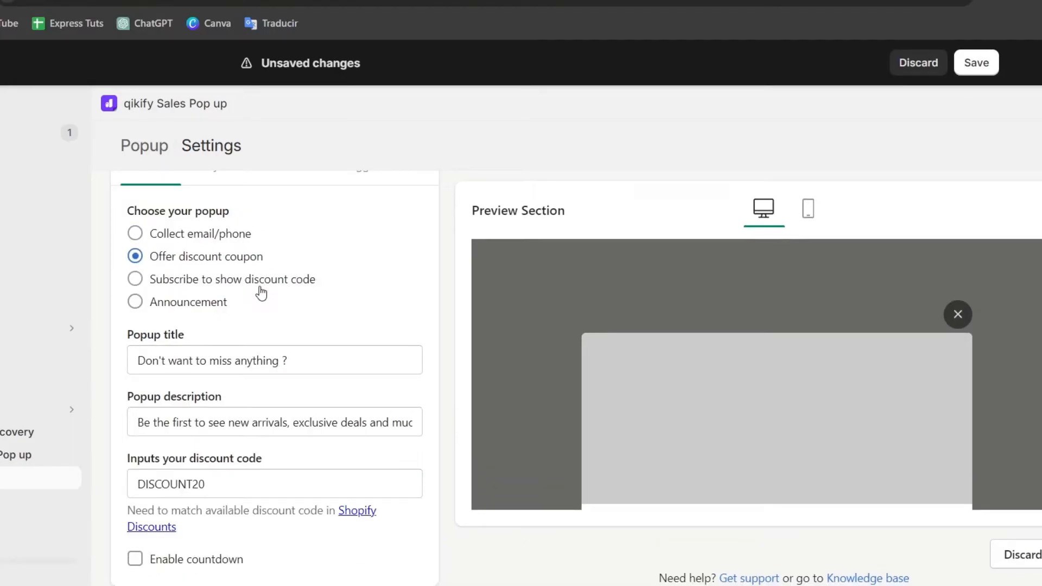
pyautogui.click(135, 302)
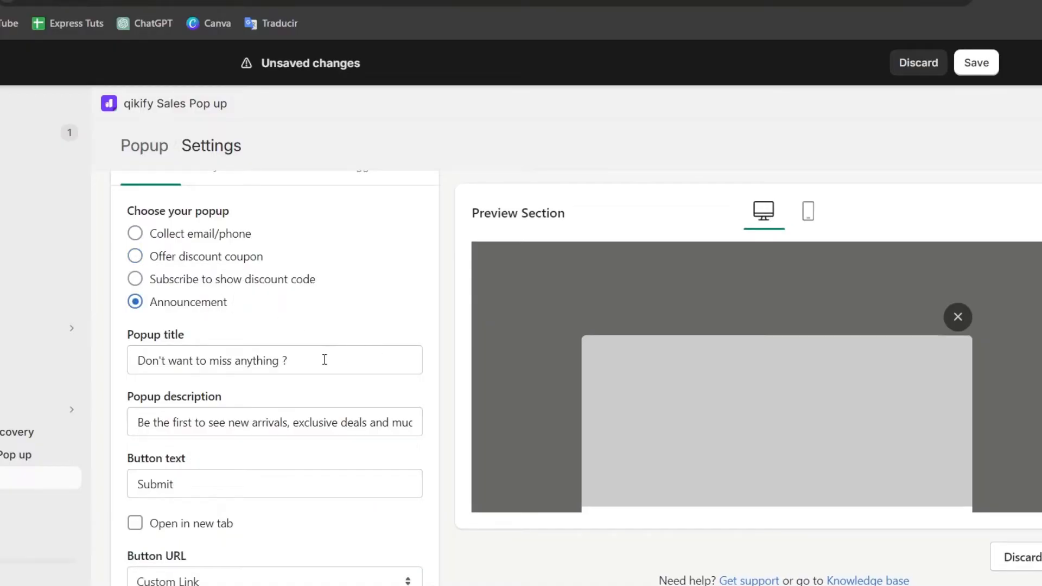
pyautogui.click(200, 360)
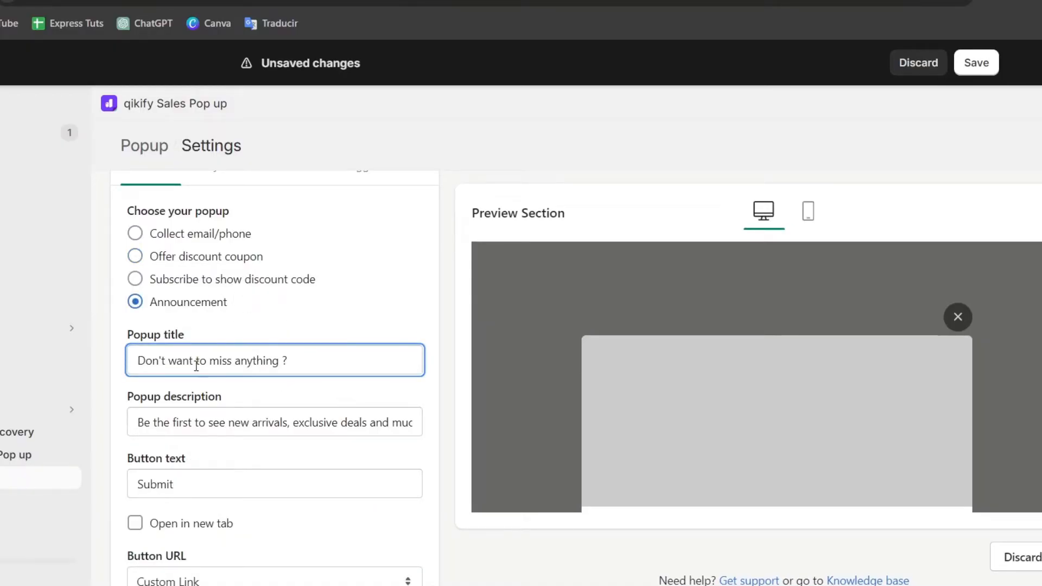
pyautogui.scroll(-3)
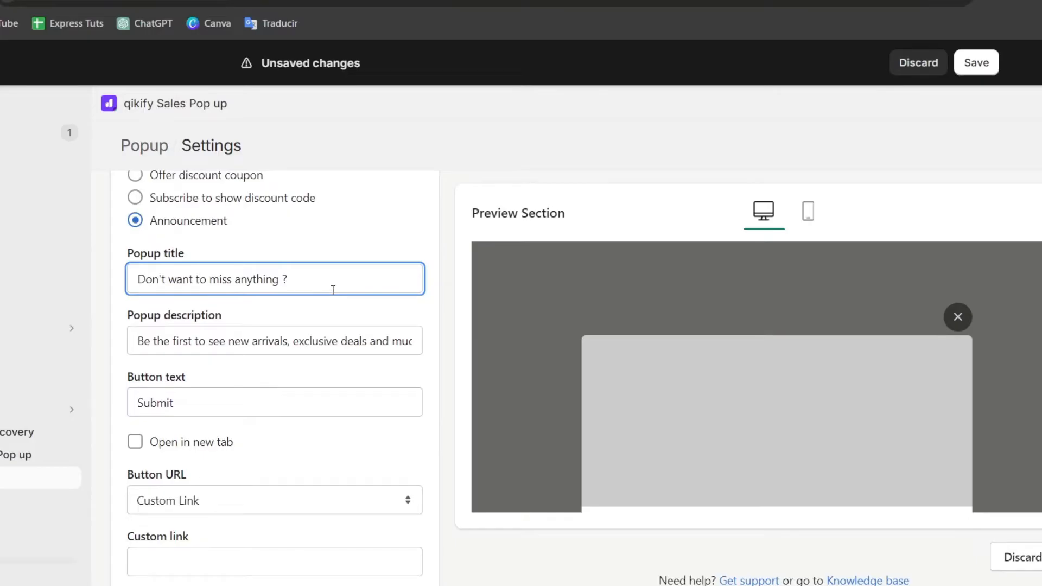
pyautogui.tripleClick(208, 279)
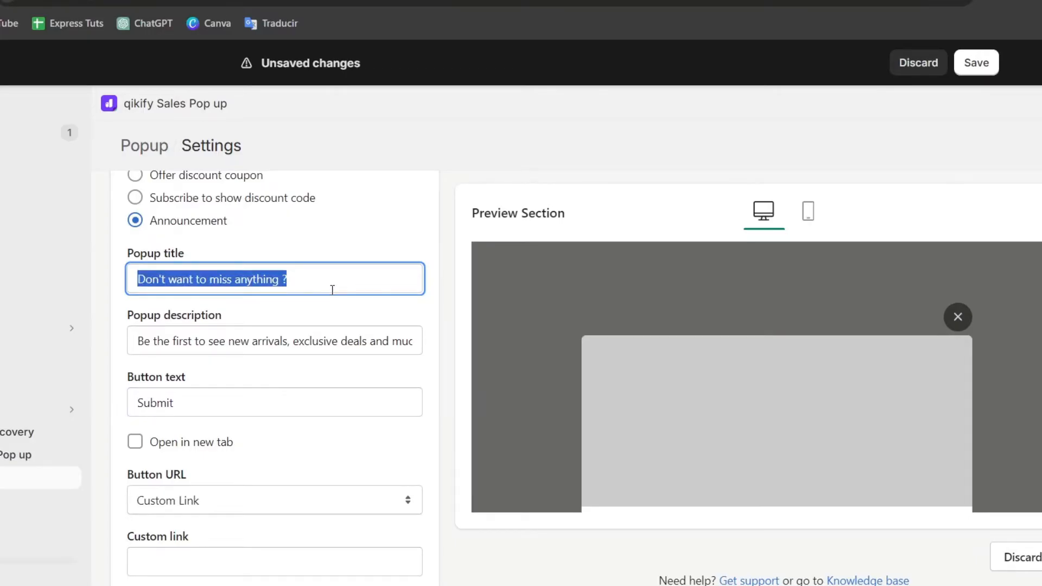
pyautogui.write('Our first anniversary is here!')
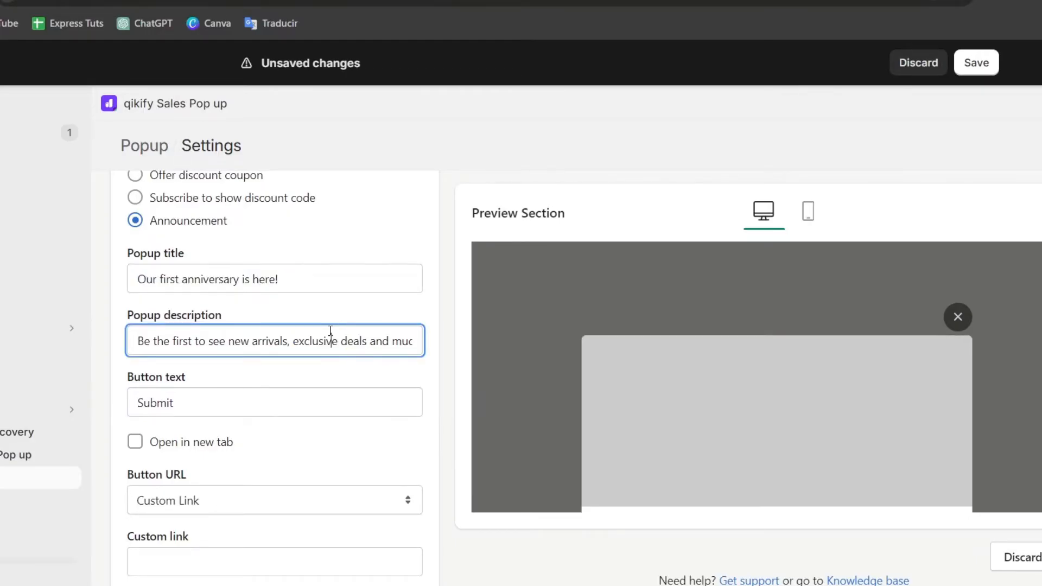
pyautogui.write('Get discount')
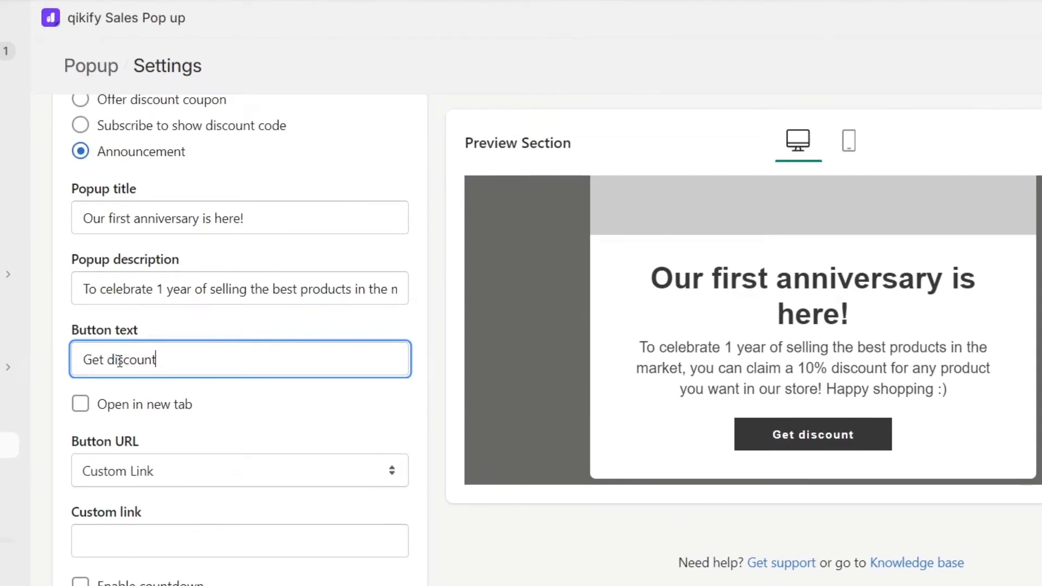
# Step: Set the button to link to a product and enter discount code PARTY10
pyautogui.click(80, 355)
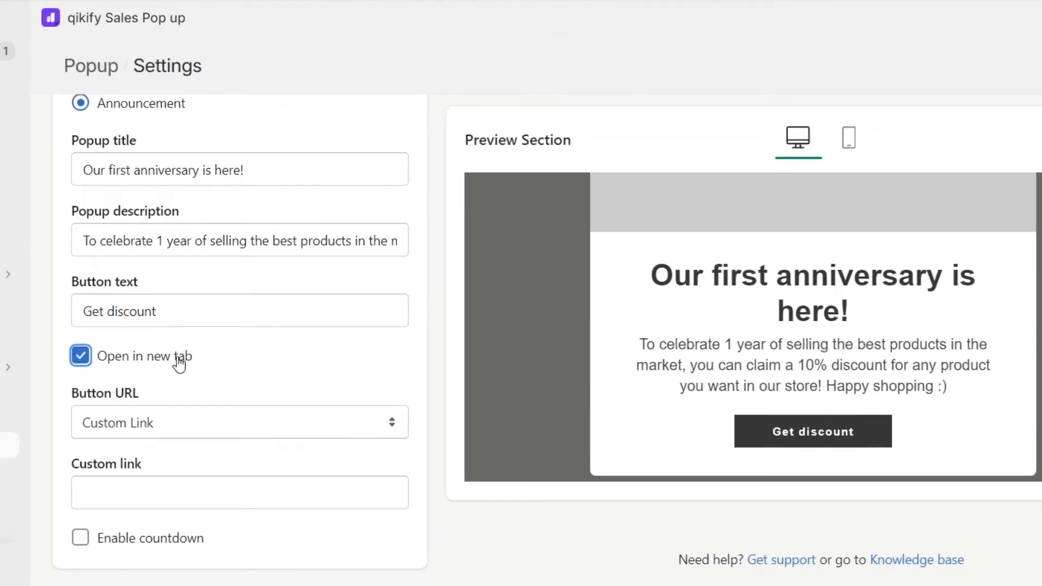
pyautogui.click(80, 356)
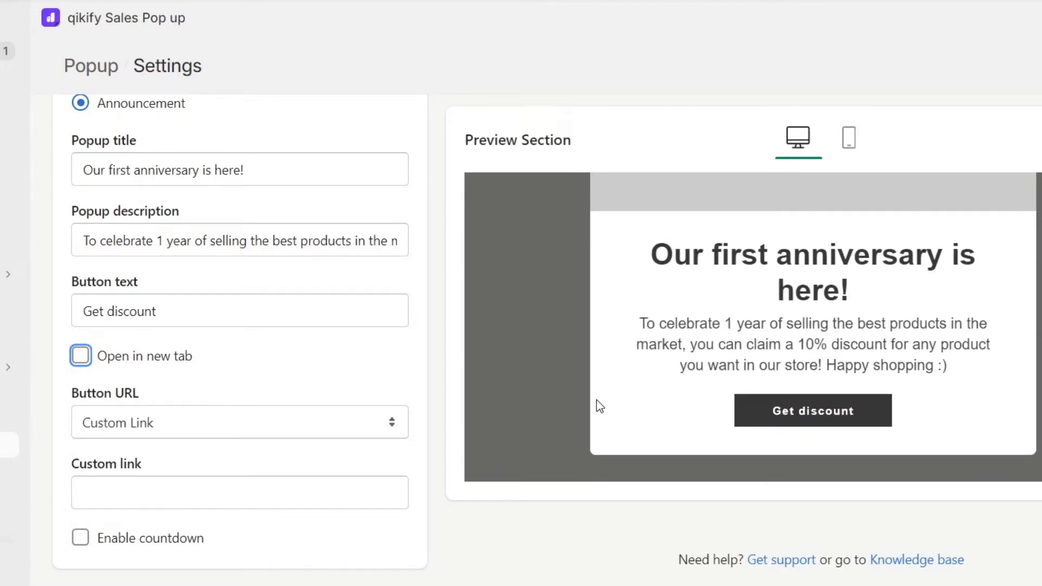
pyautogui.click(239, 422)
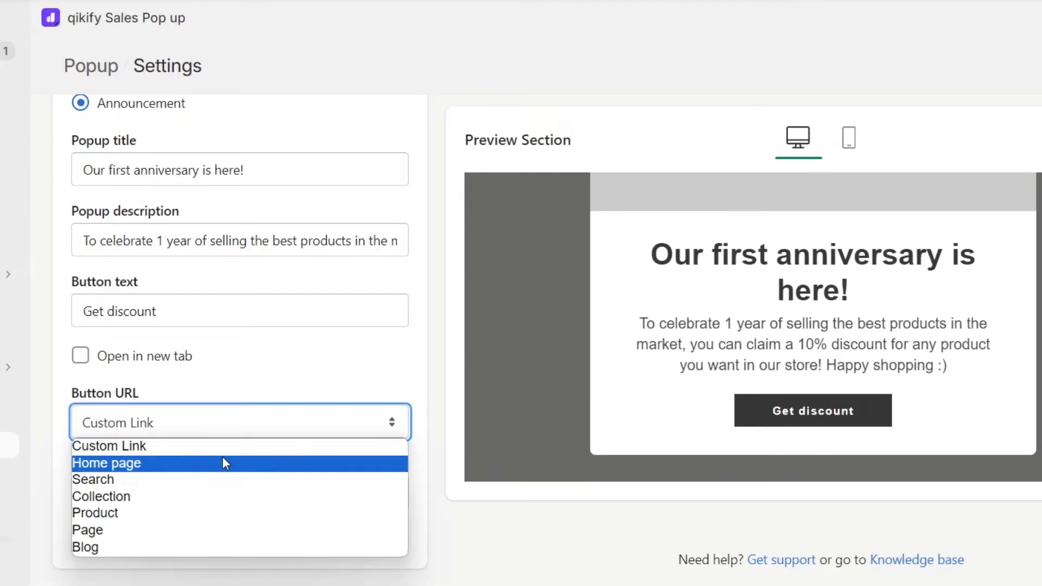
pyautogui.moveTo(140, 512)
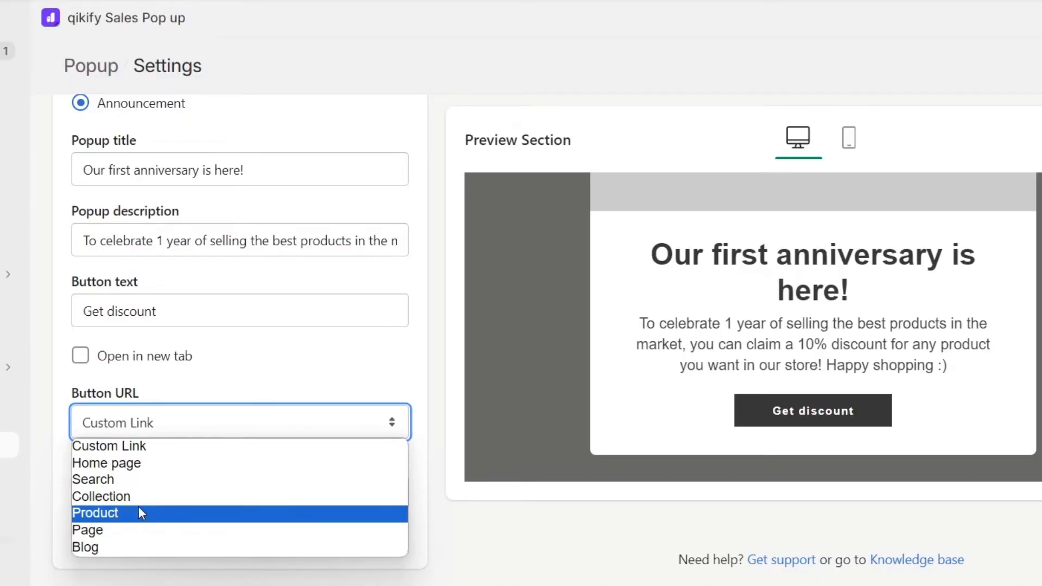
pyautogui.click(95, 513)
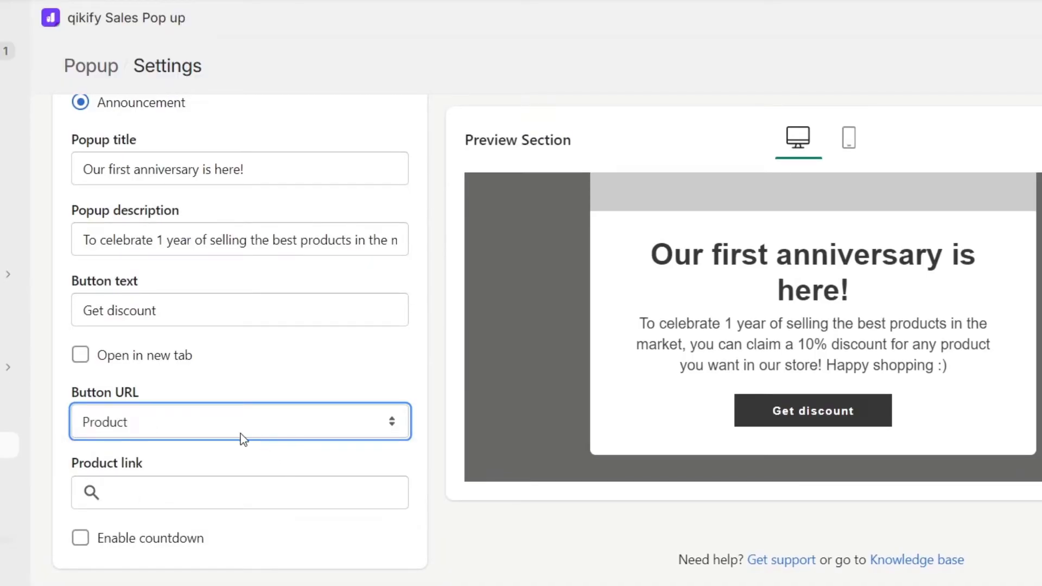
pyautogui.click(239, 421)
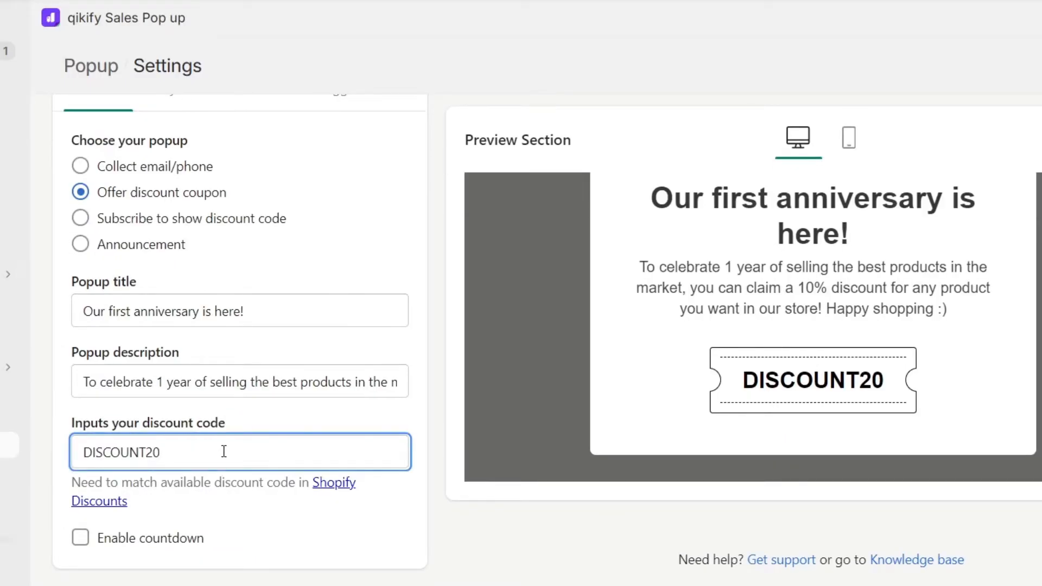
pyautogui.write('PARTY10')
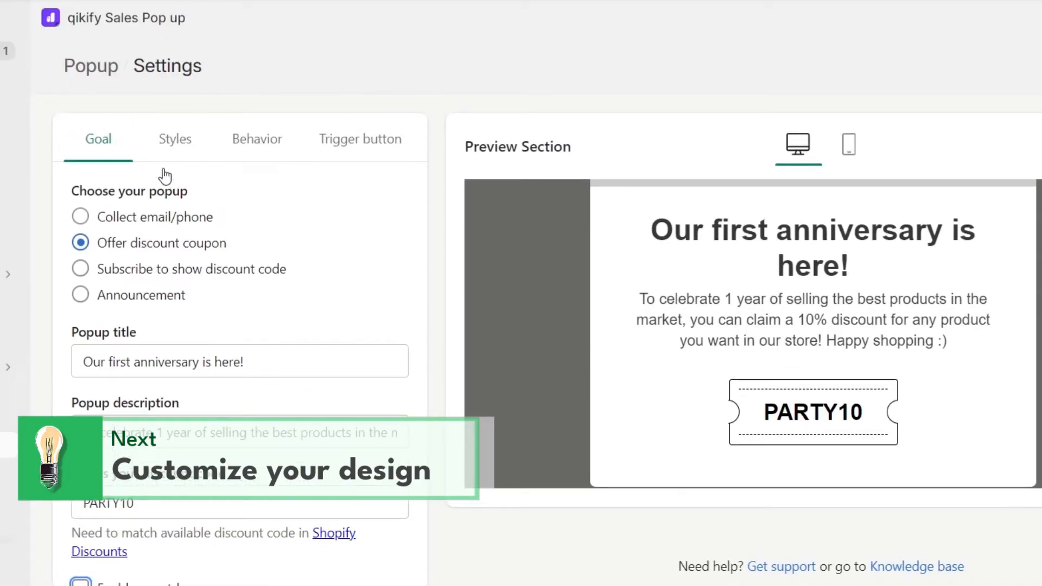
# Step: Apply pink styles and '10% DISCOUNT ANNIVERSARY' trigger text, then save the popup
pyautogui.click(175, 139)
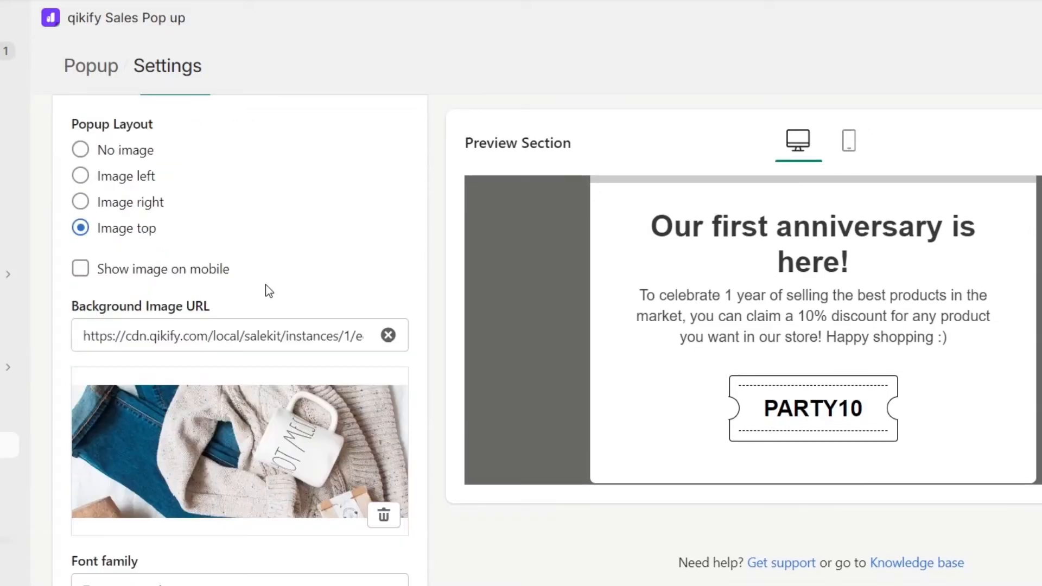
pyautogui.scroll(-3)
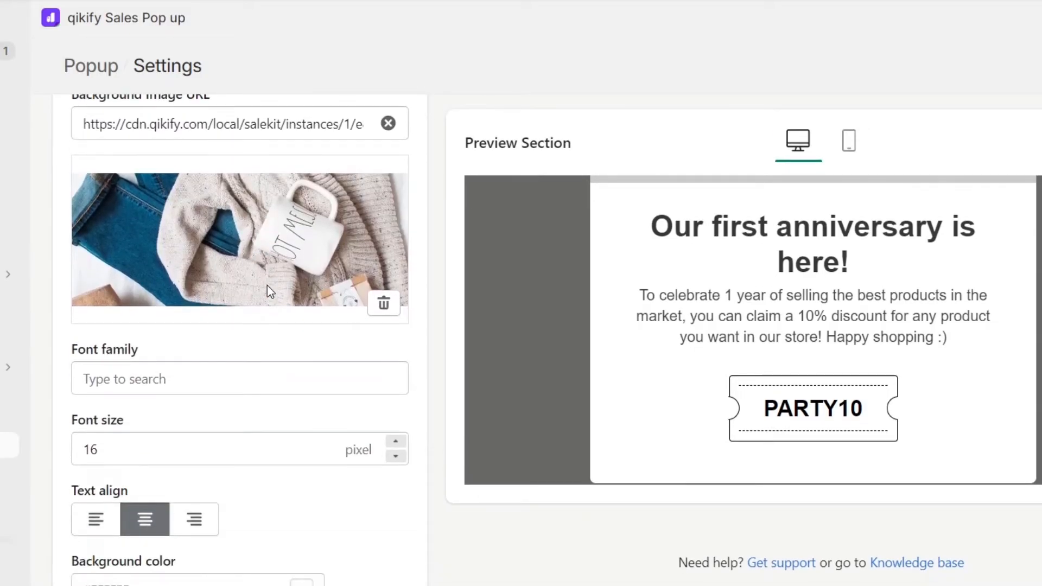
pyautogui.scroll(-3)
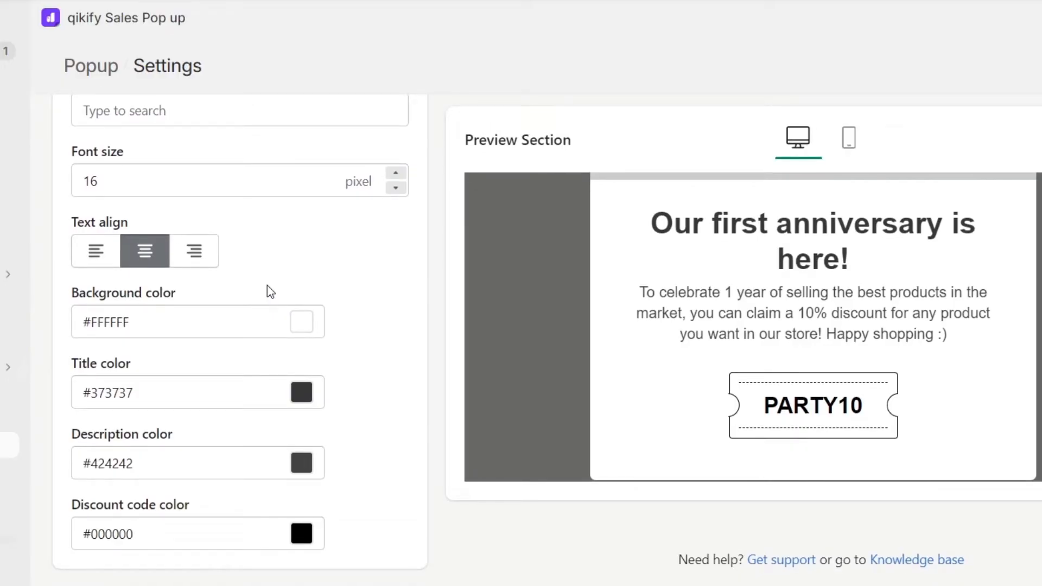
pyautogui.moveTo(383, 326)
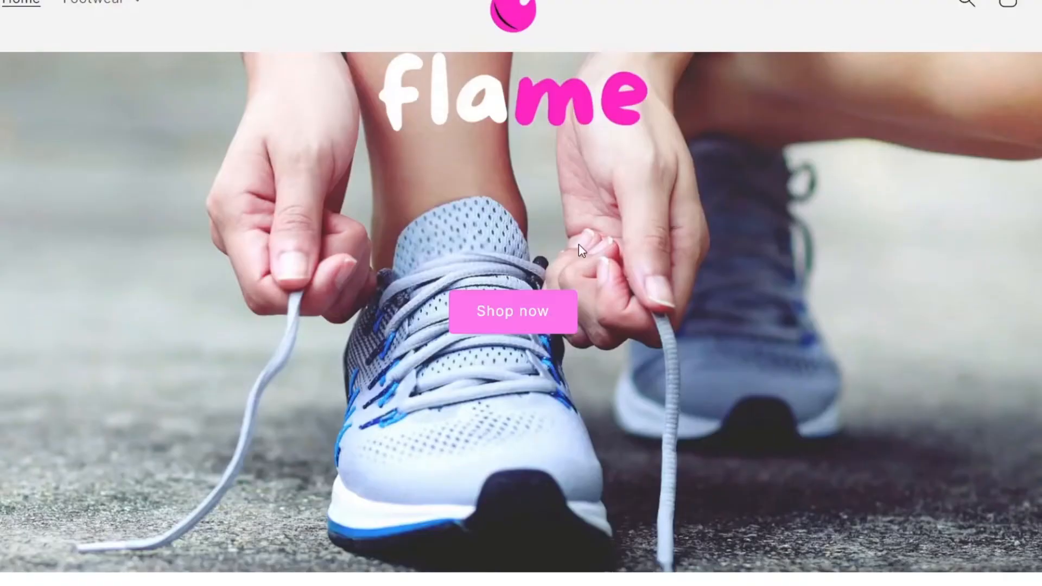
pyautogui.scroll(-3)
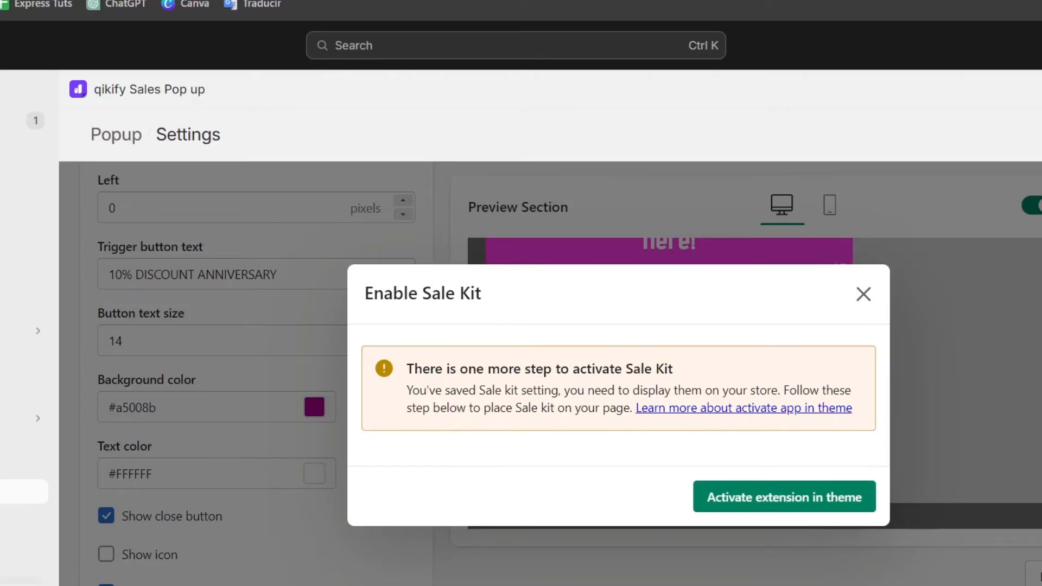
pyautogui.moveTo(891, 413)
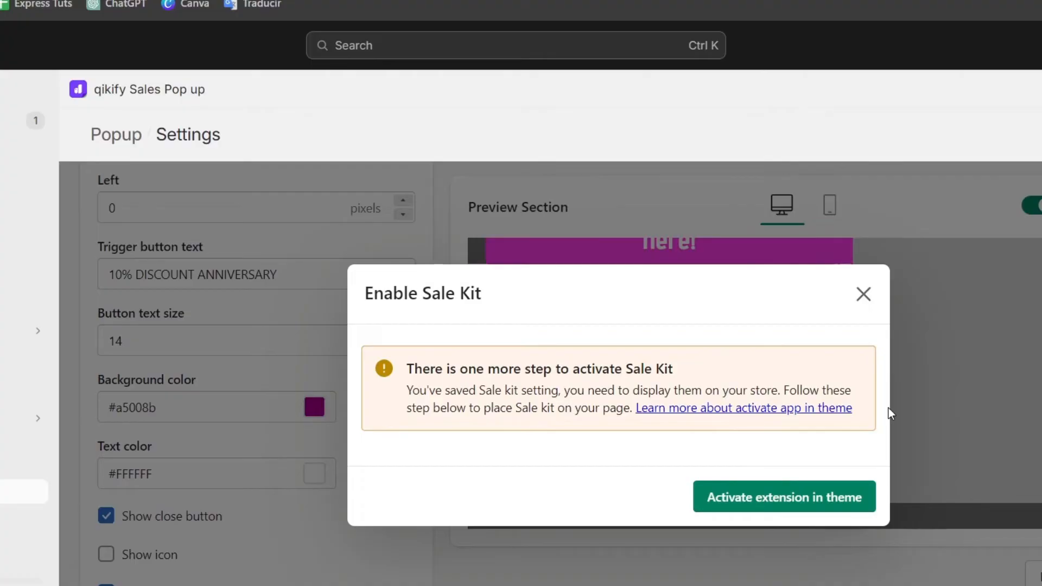
pyautogui.moveTo(732, 447)
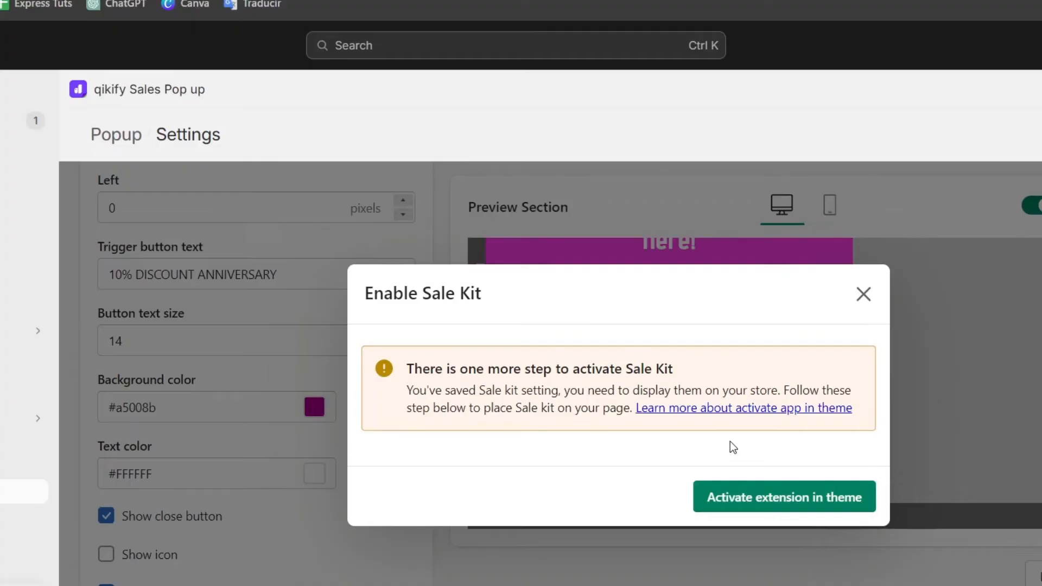
# Step: From the Enable Sale Kit dialog, activate the popup extension in the theme
pyautogui.moveTo(535, 369); pyautogui.dragTo(672, 369)
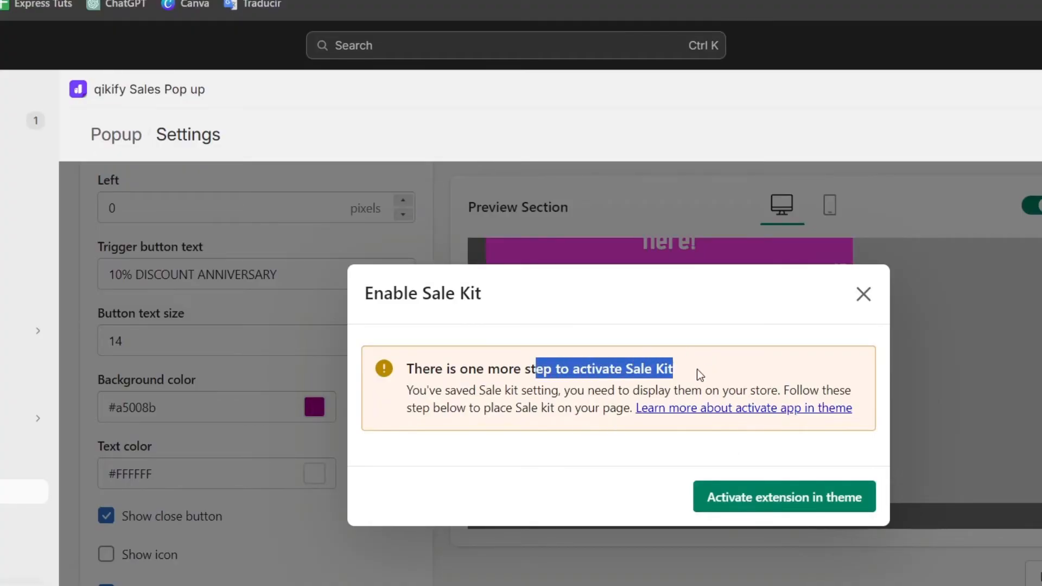
pyautogui.click(864, 294)
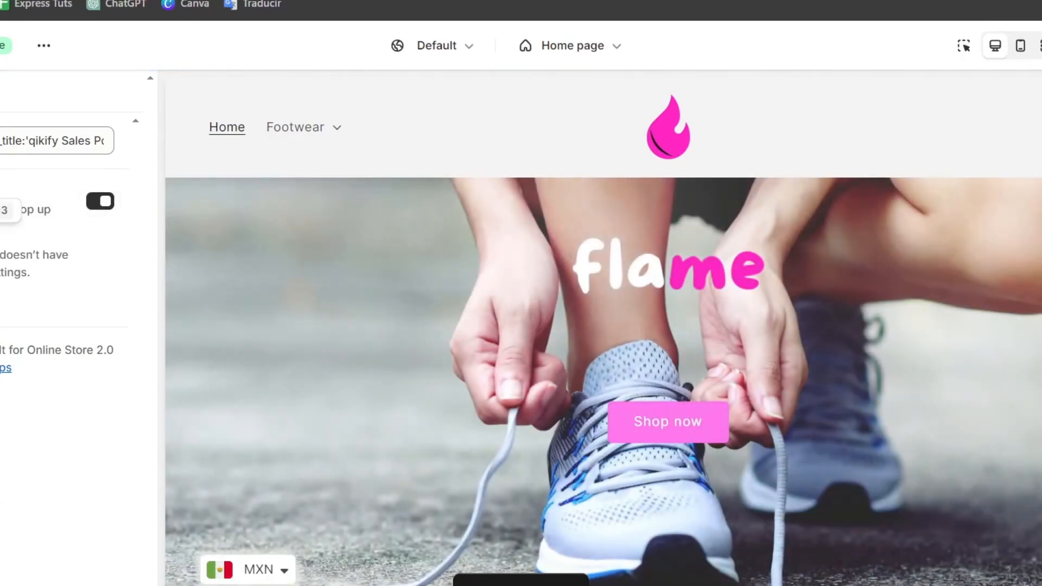
# Step: Toggle on the qikify Sales Pop up app embed and return to the popup settings
pyautogui.click(100, 201)
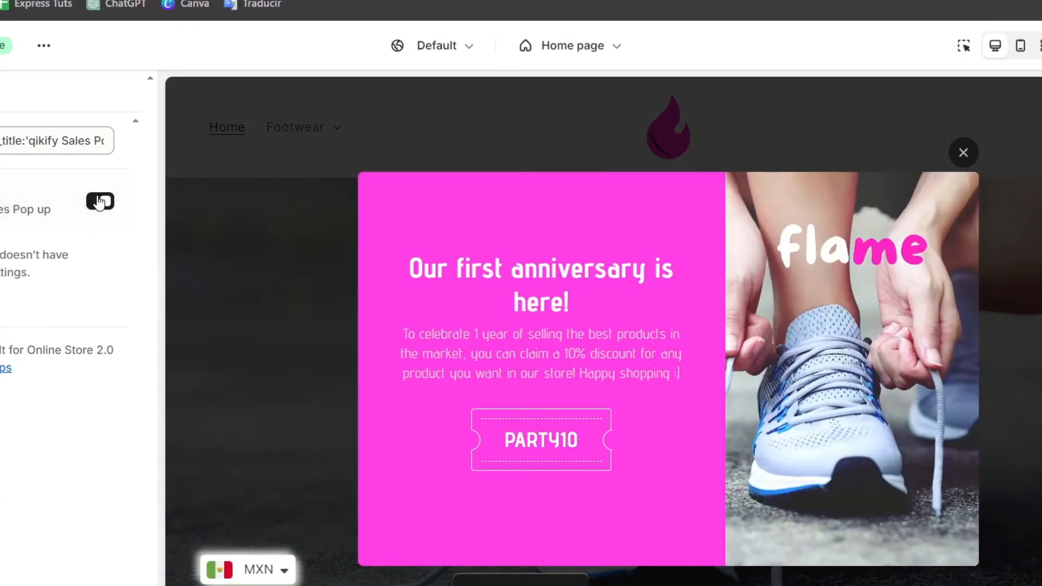
pyautogui.click(100, 201)
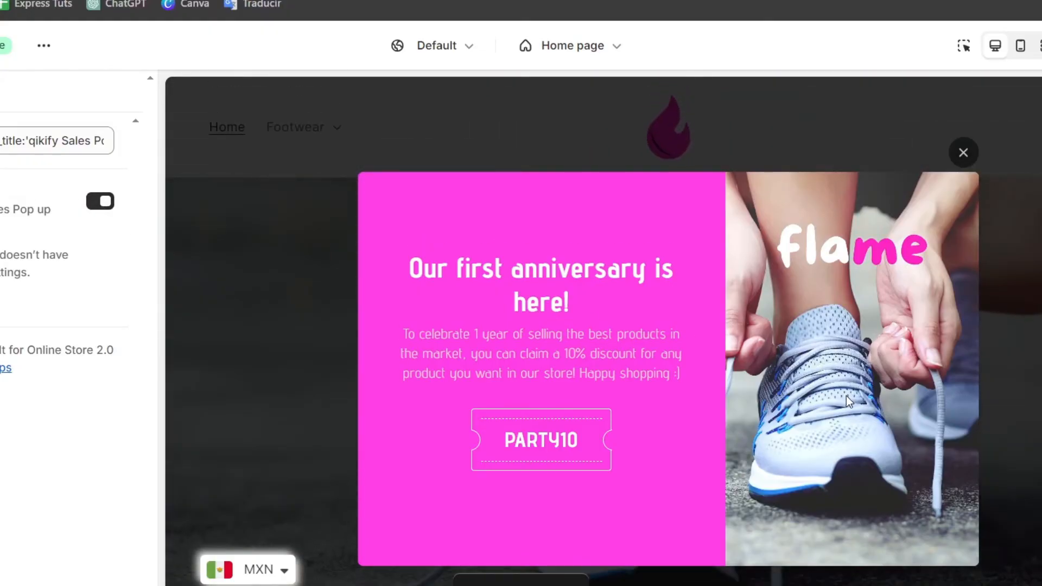
pyautogui.moveTo(639, 442)
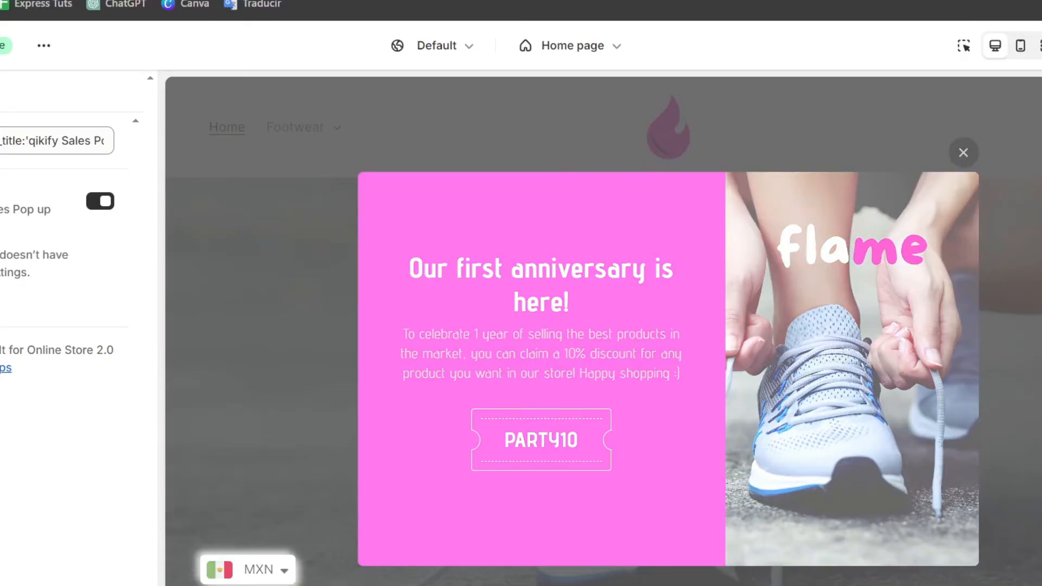
pyautogui.click(963, 152)
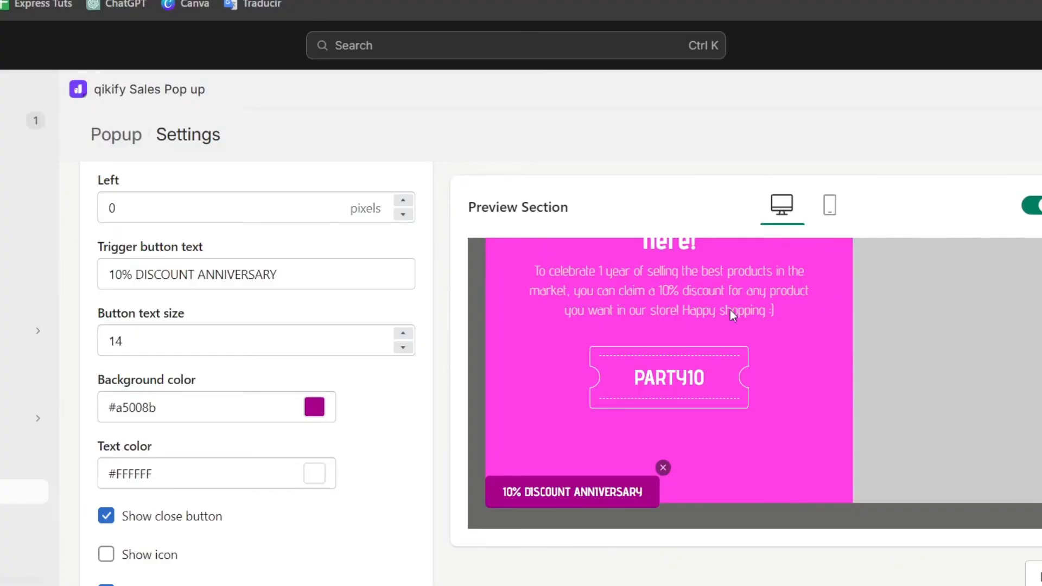
# Step: Return to the popup campaign list, confirm Popup #1 is active, and open the live storefront
pyautogui.click(135, 134)
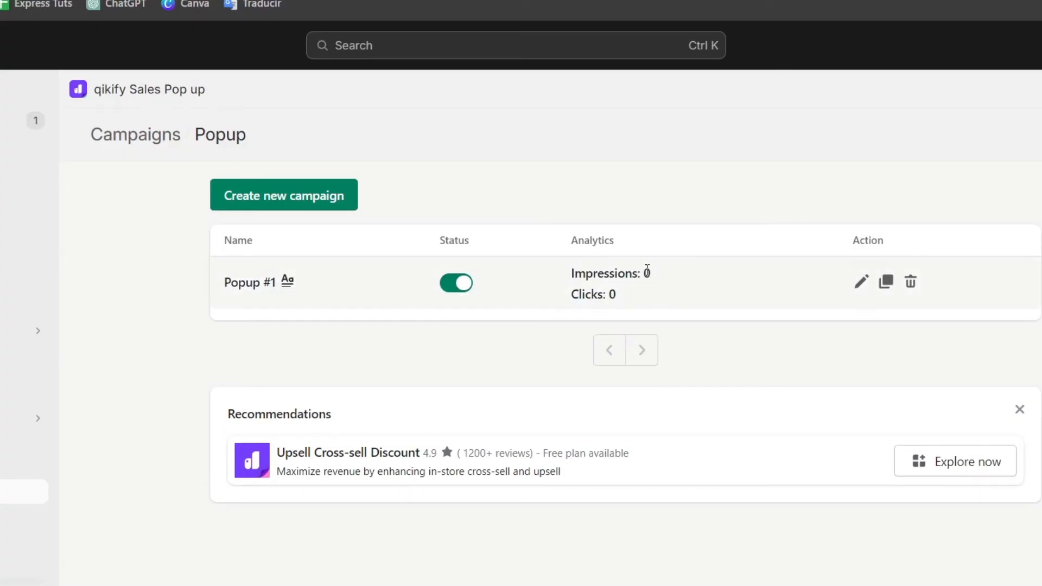
pyautogui.doubleClick(611, 294)
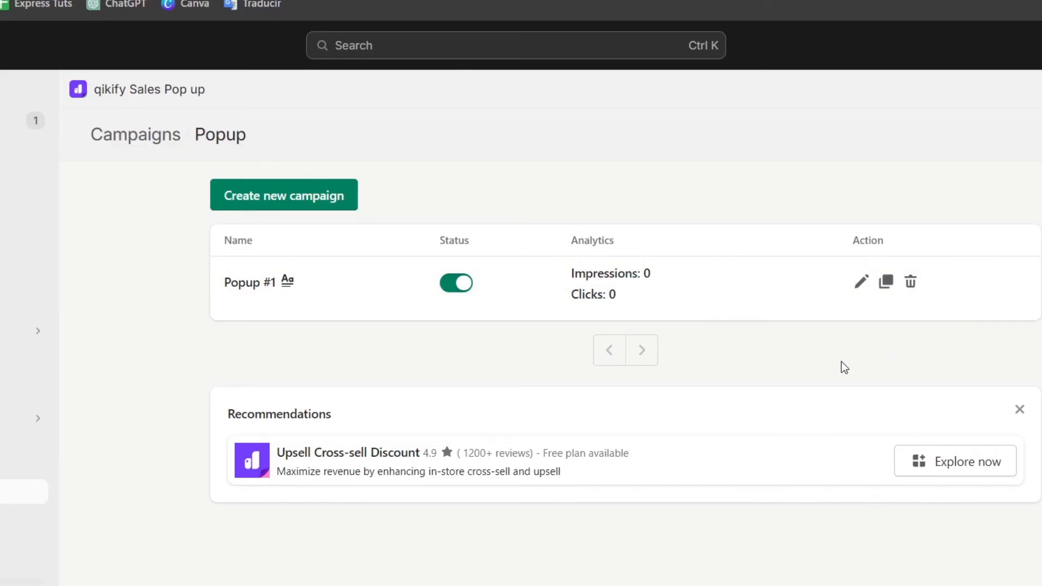
pyautogui.click(860, 281)
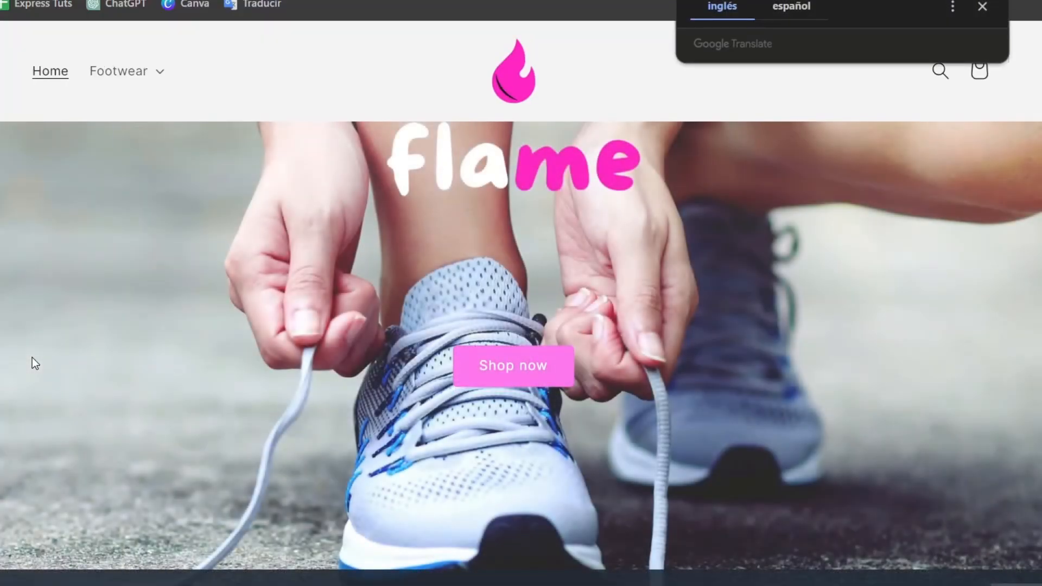
# Step: Scroll through the live Flame storefront home page to look for the popup
pyautogui.scroll(-3)
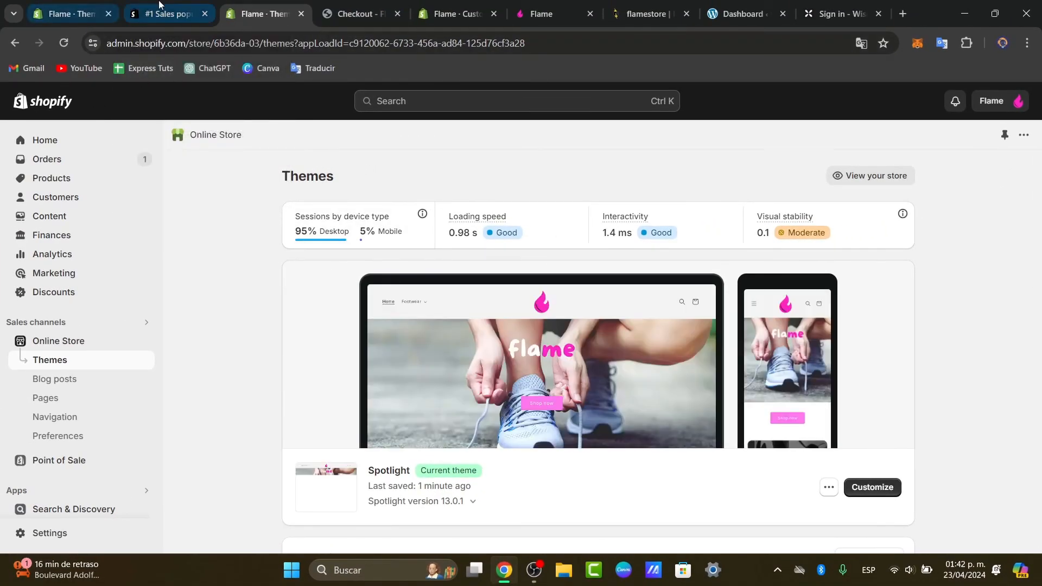
# Step: Glance over the Shopify App Store home page, then return to the live Flame storefront
pyautogui.click(166, 13)
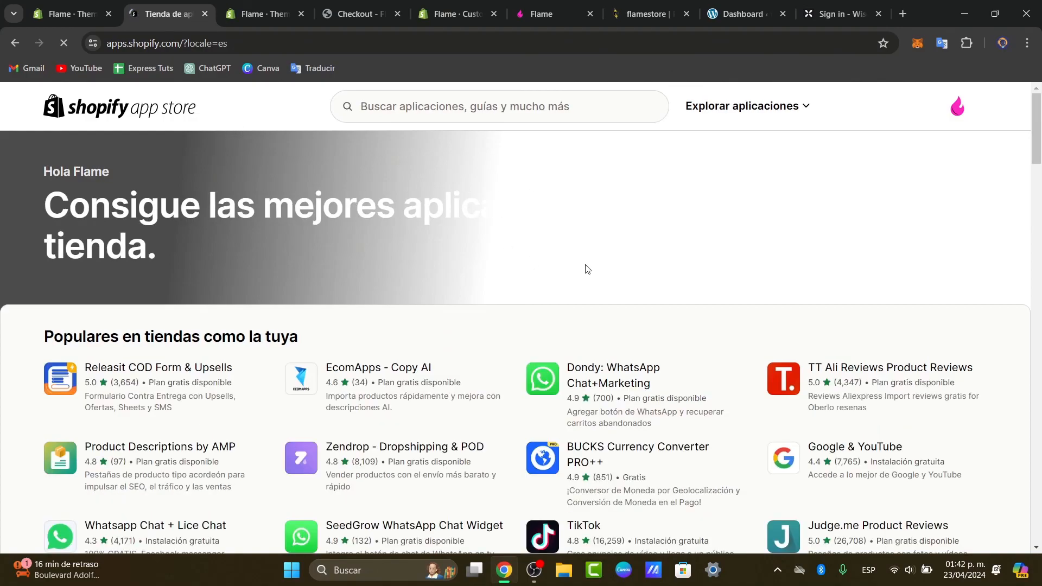
pyautogui.scroll(-3)
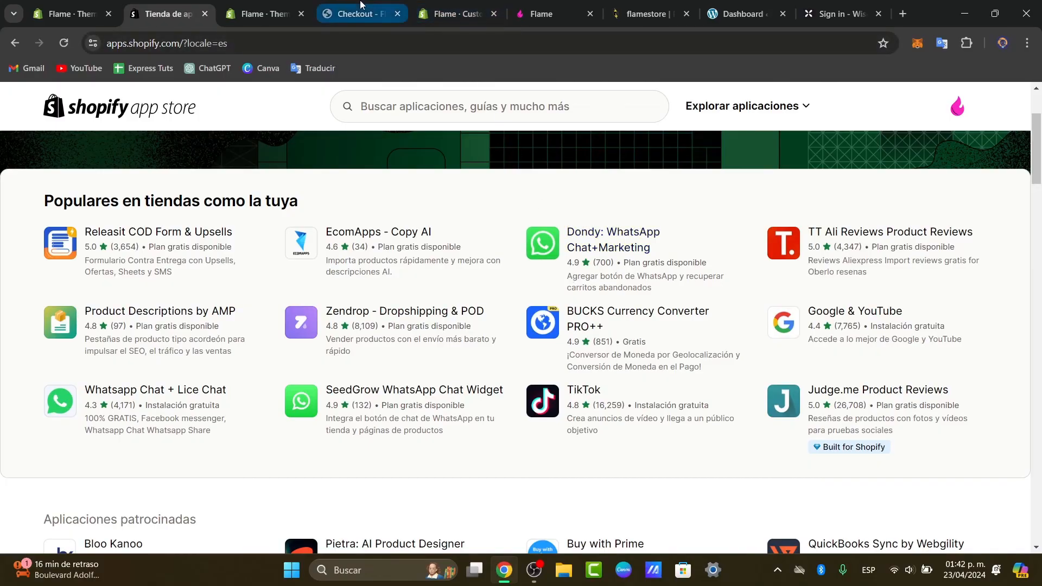
pyautogui.moveTo(259, 13)
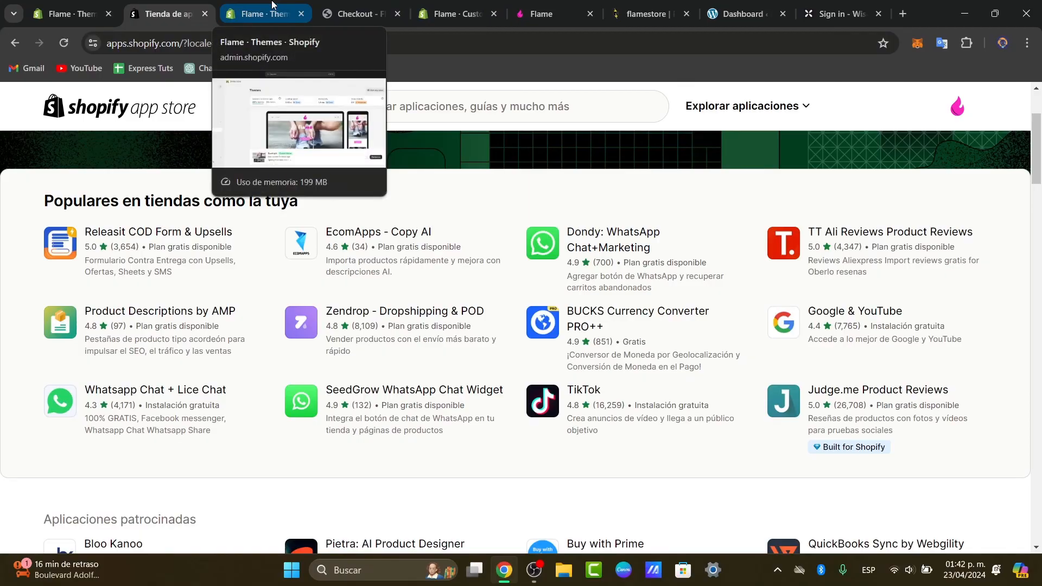
pyautogui.click(264, 13)
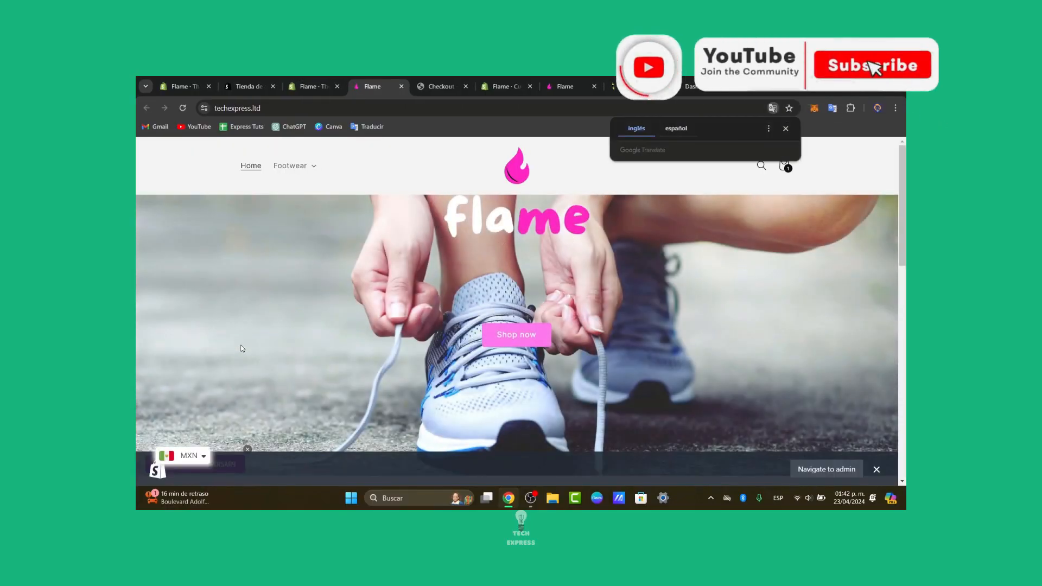
pyautogui.scroll(-3)
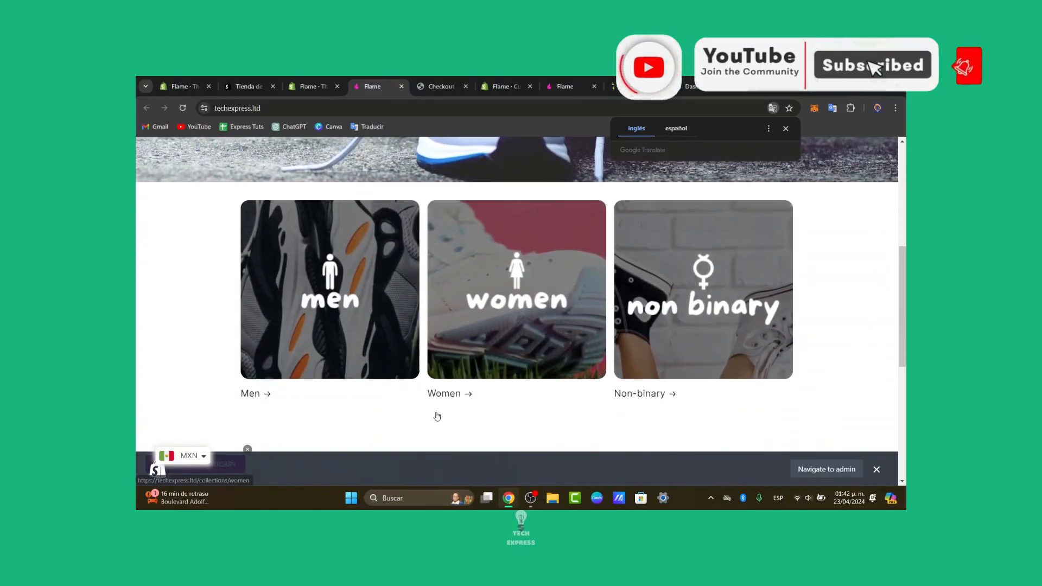
pyautogui.scroll(-3)
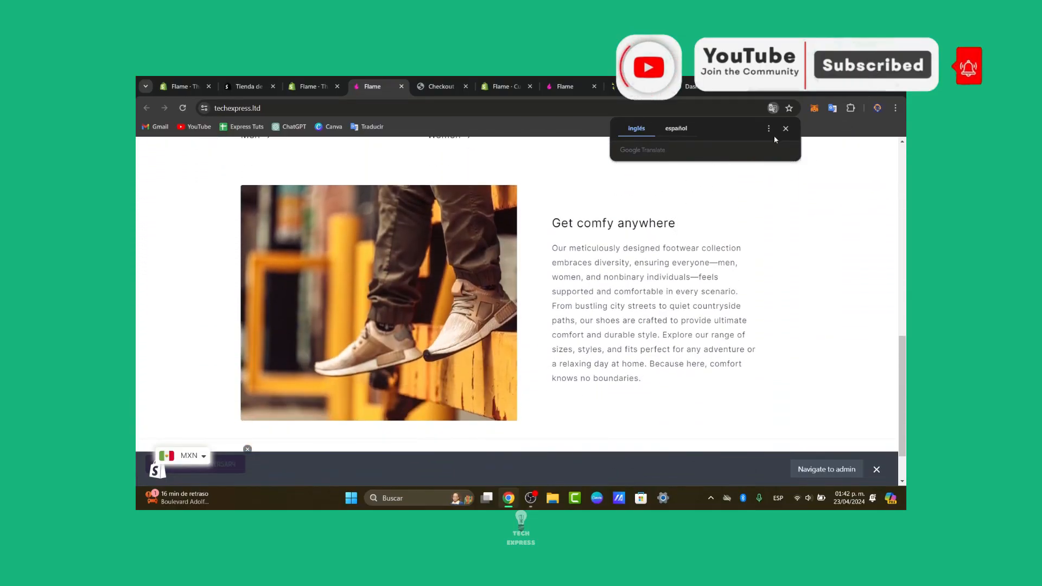